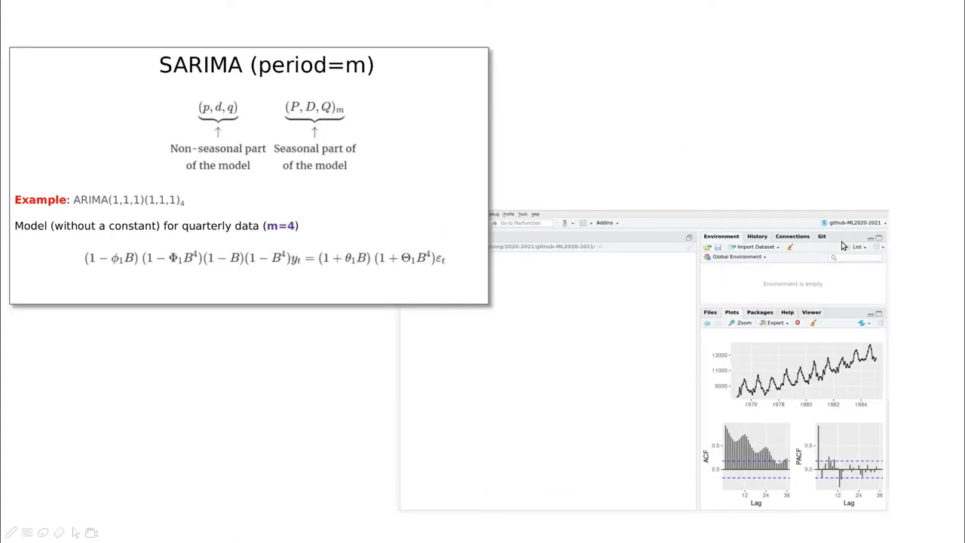
pyautogui.moveTo(175, 85)
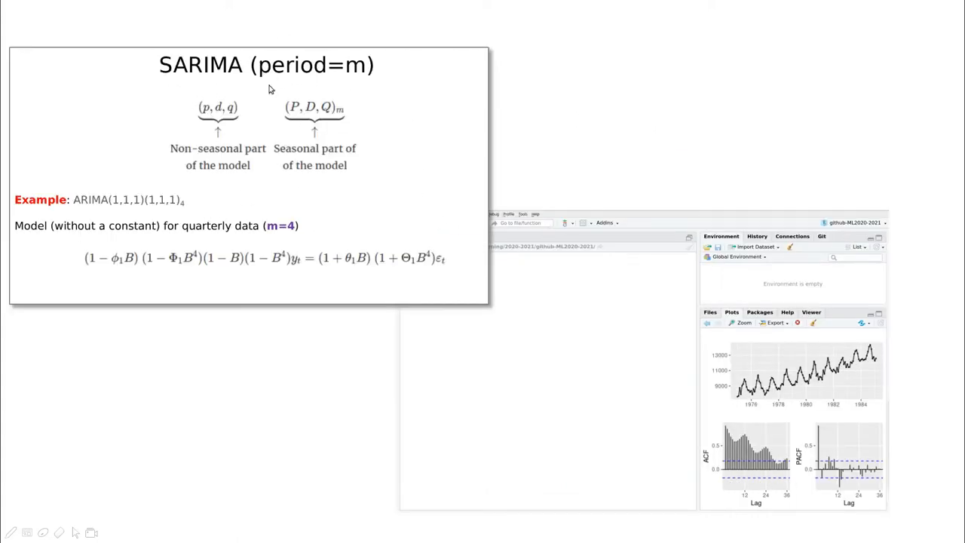
pyautogui.moveTo(360, 76)
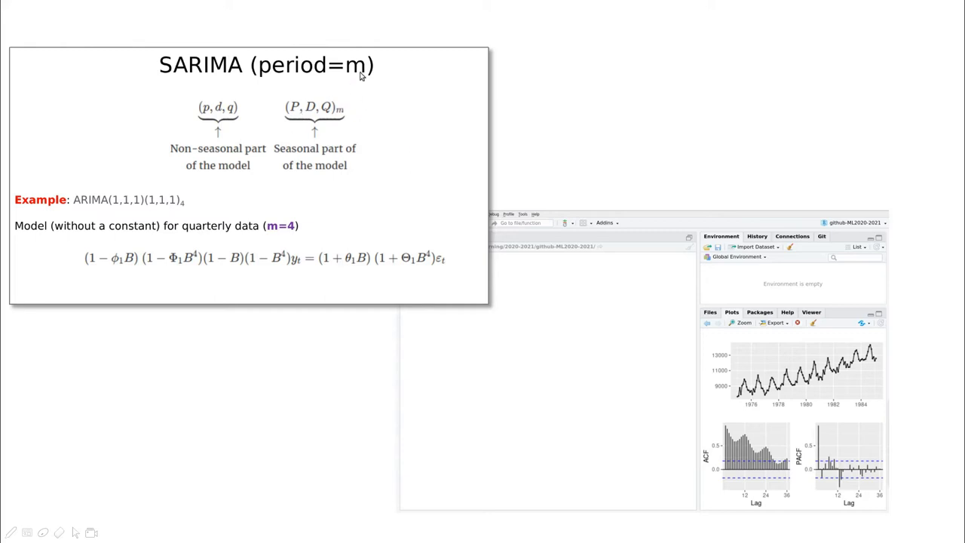
pyautogui.moveTo(198, 91)
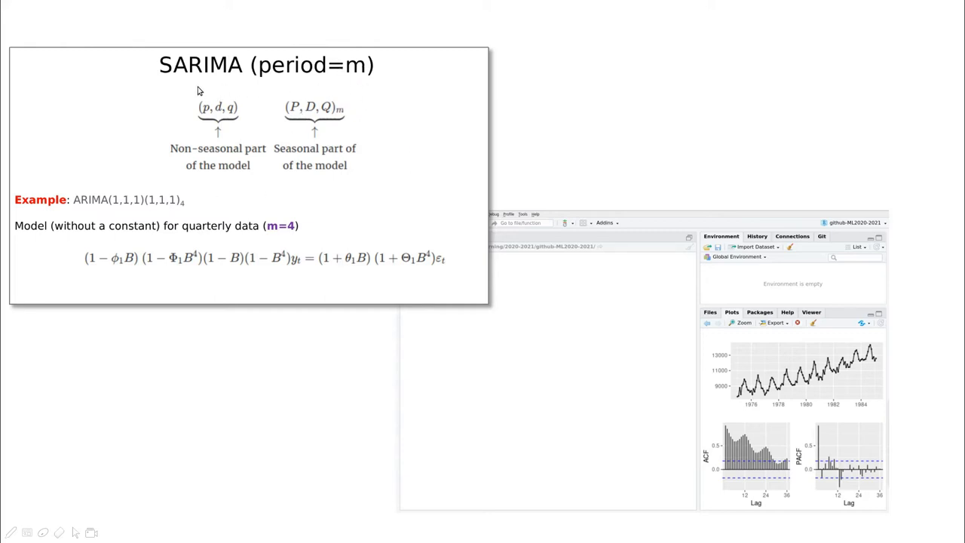
pyautogui.moveTo(195, 113)
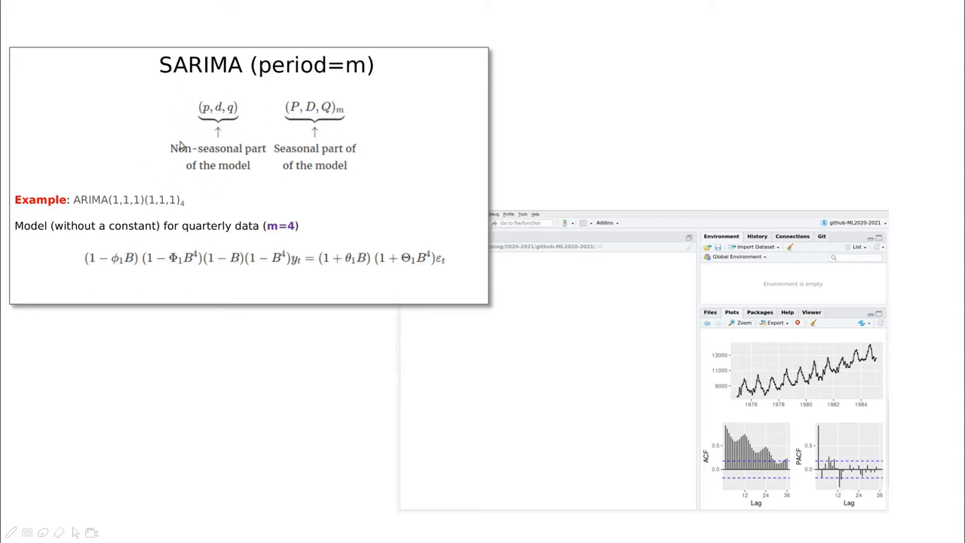
pyautogui.moveTo(354, 176)
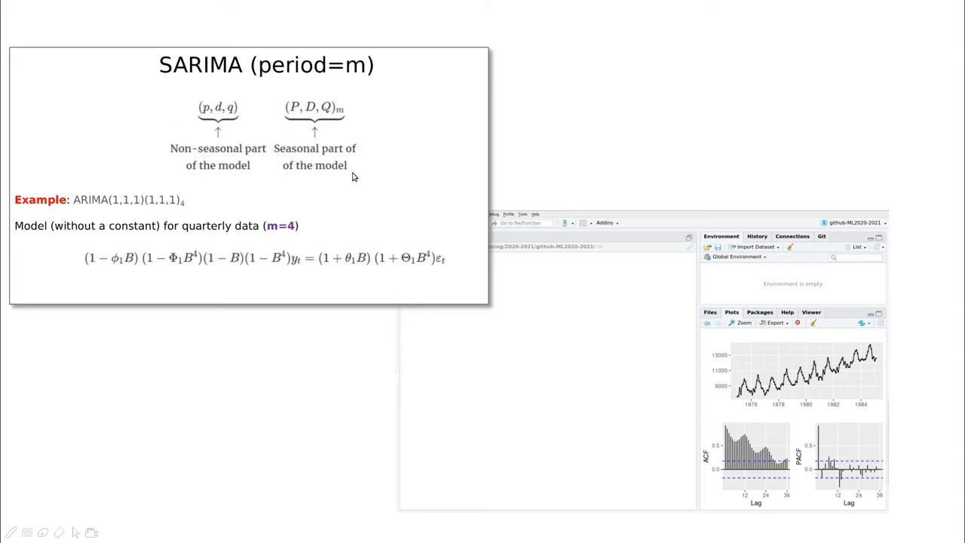
pyautogui.moveTo(75, 207)
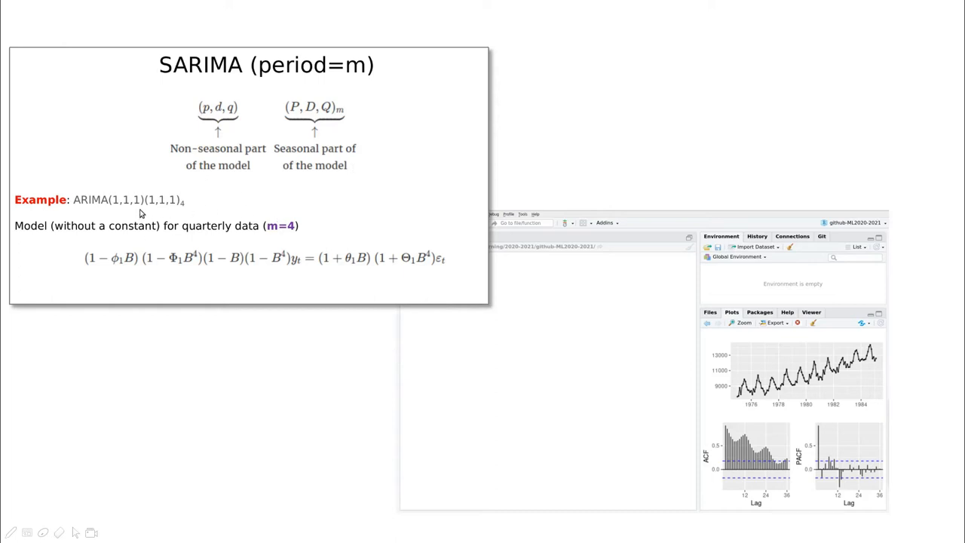
pyautogui.moveTo(225, 252)
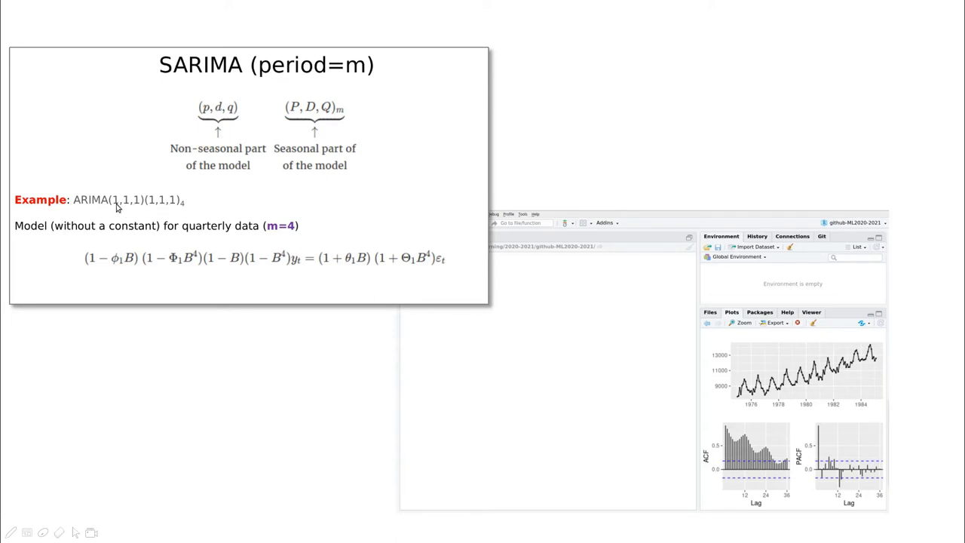
pyautogui.moveTo(136, 300)
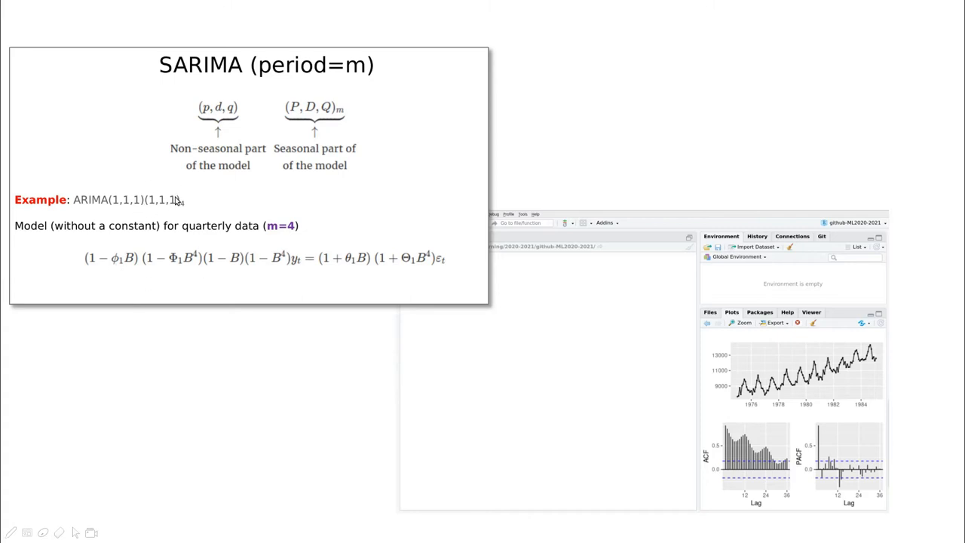
pyautogui.moveTo(344, 259)
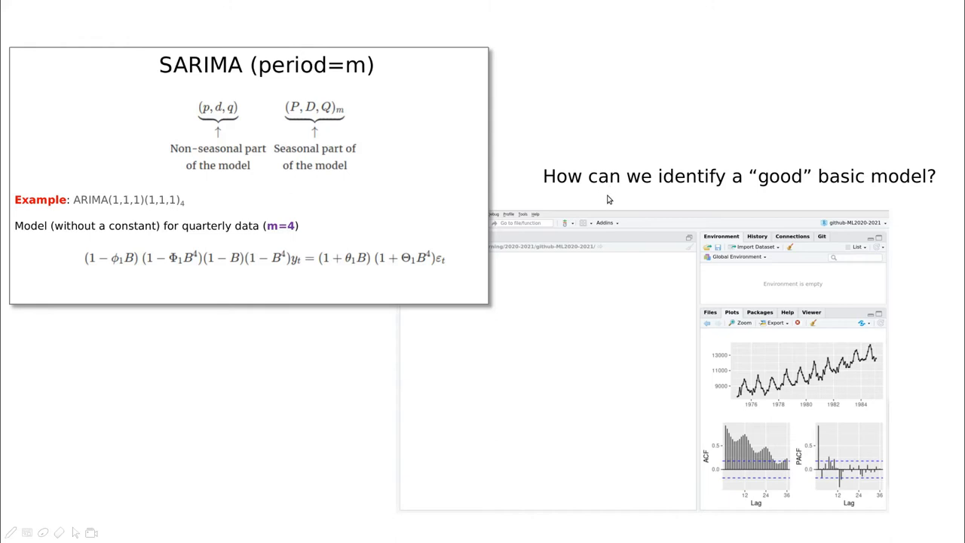
pyautogui.moveTo(884, 229)
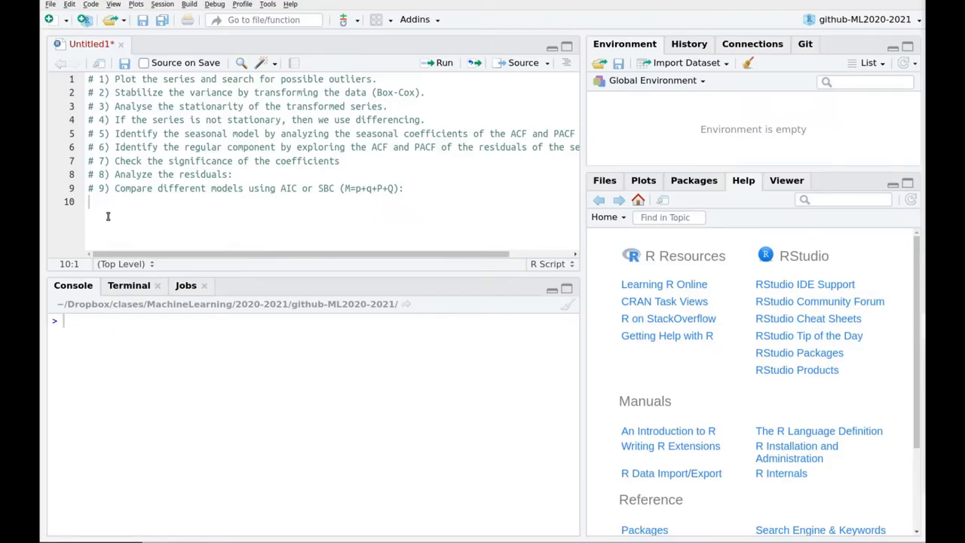
# Step: Load the forecast library and read elec-demand.csv into y
pyautogui.press('ctrl+a')
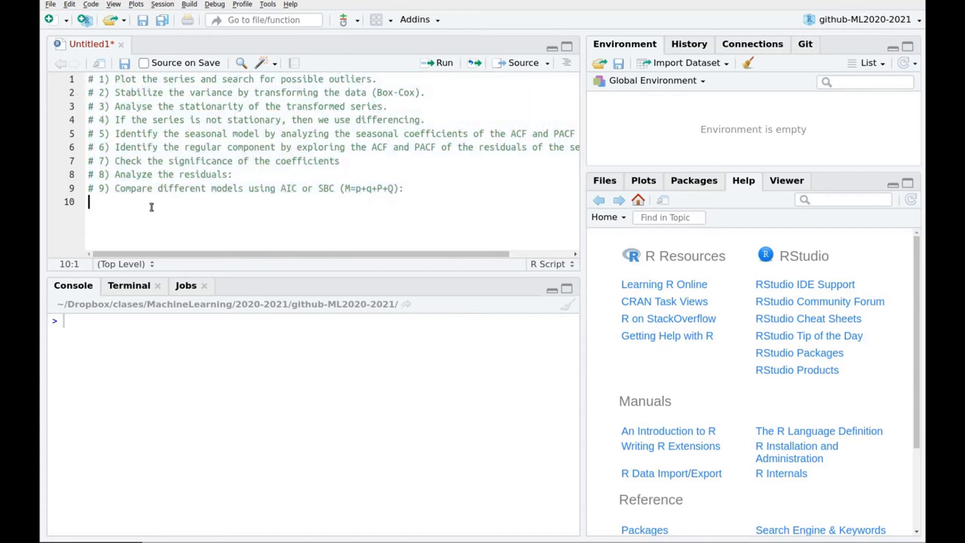
pyautogui.write('library(for')
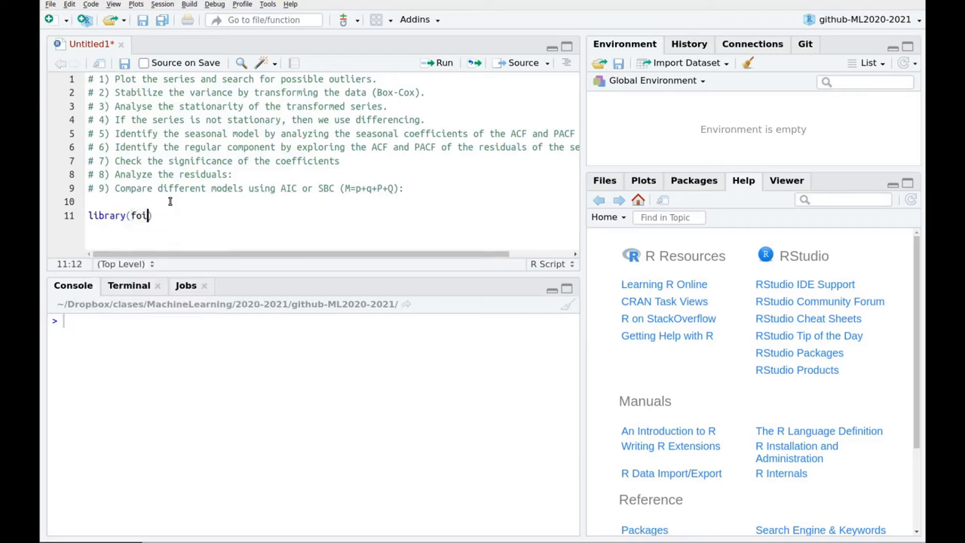
pyautogui.press('Return')
pyautogui.write('y <-')
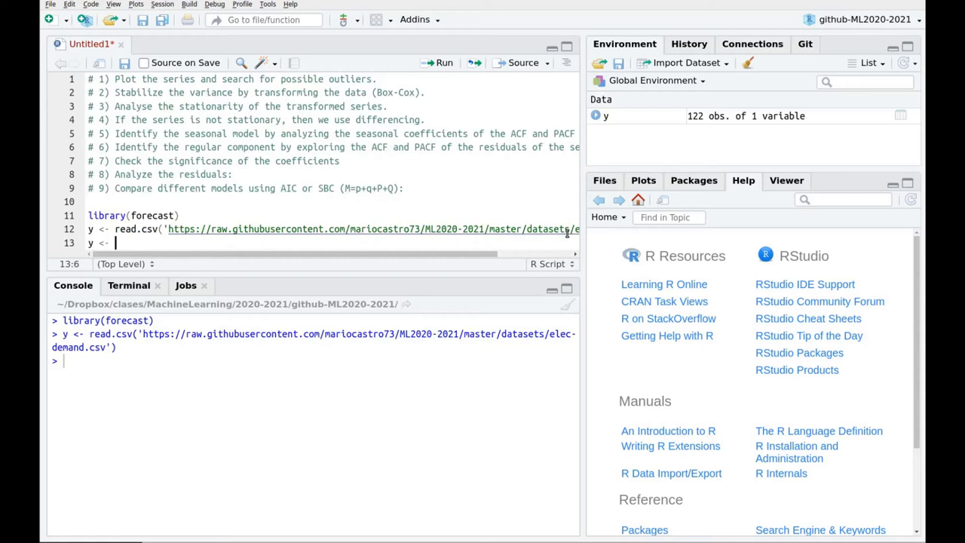
# Step: Convert y$x to a monthly time series starting 1975 and display it with ggtsdisplay
pyautogui.write('ts(y')
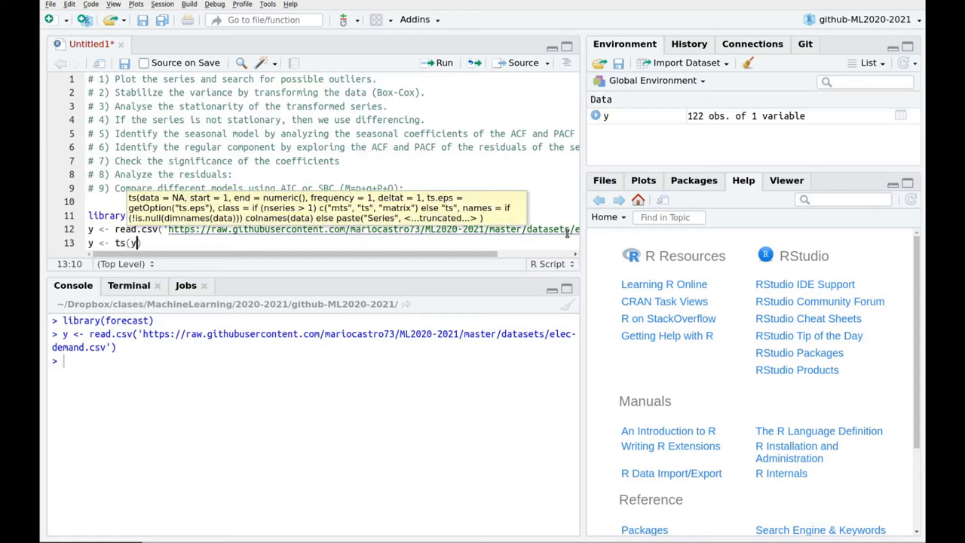
pyautogui.write(',start=1974')
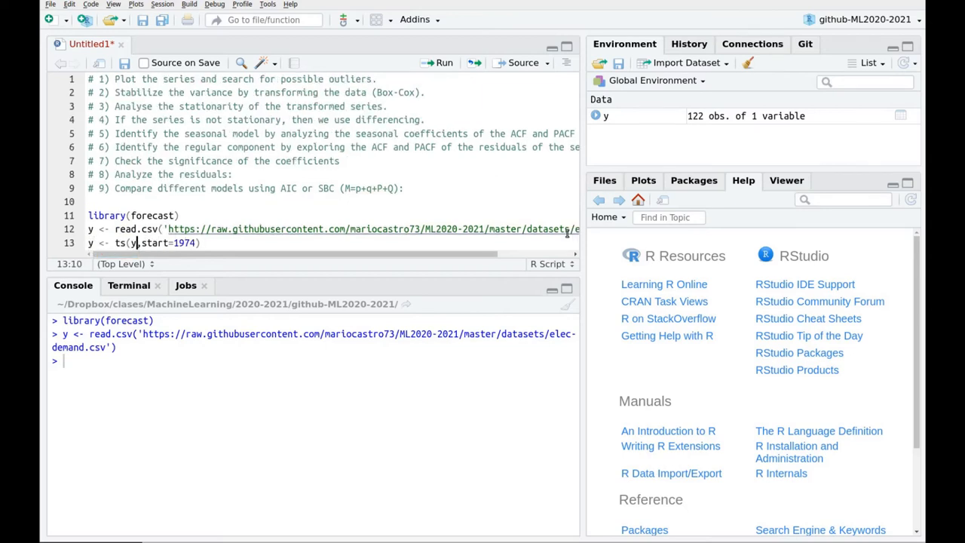
pyautogui.write('$x')
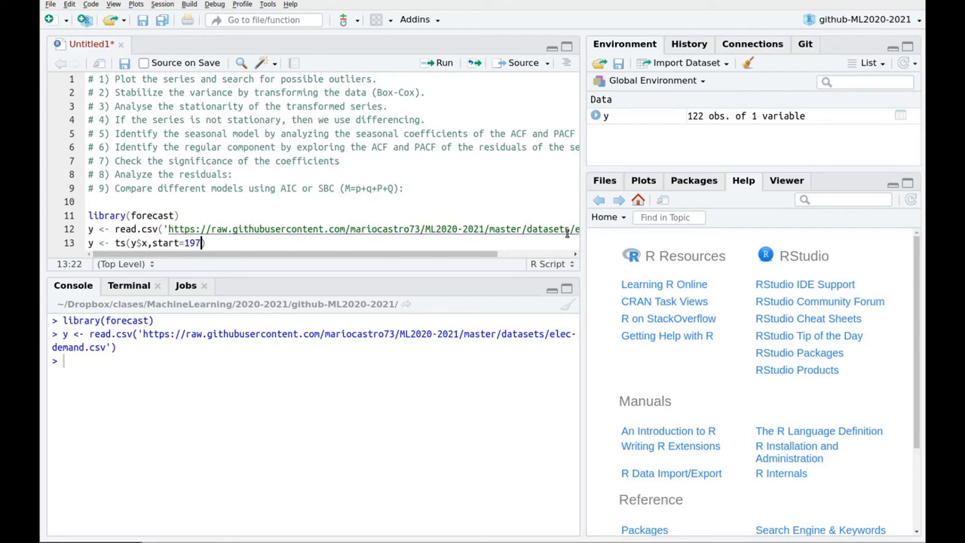
pyautogui.write(',frequency = 12')
pyautogui.write('ggtsdisplay(y)')
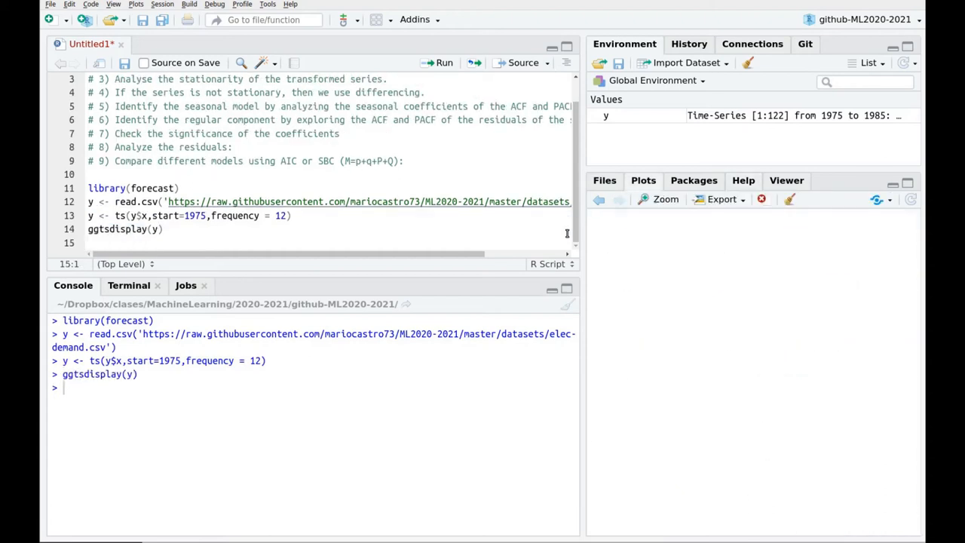
pyautogui.click(444, 63)
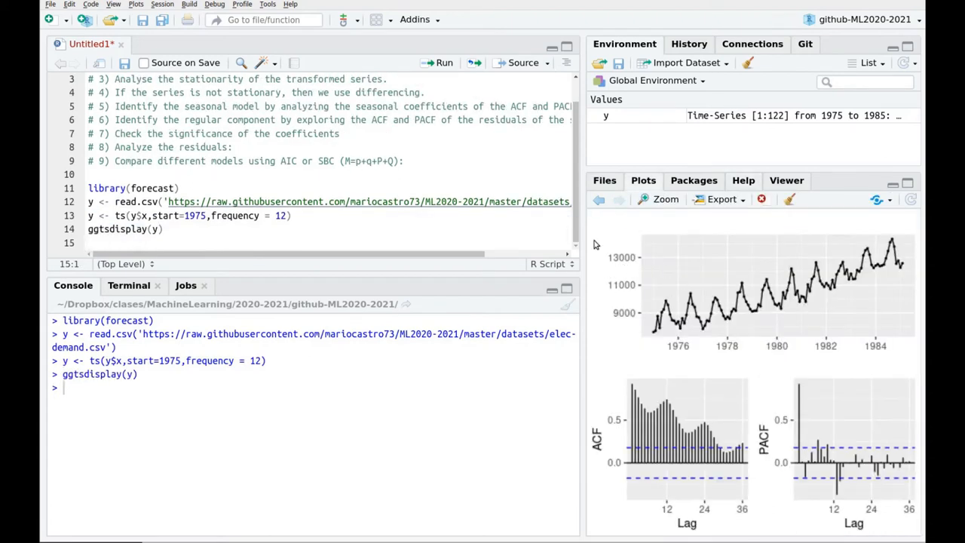
pyautogui.moveTo(709, 411)
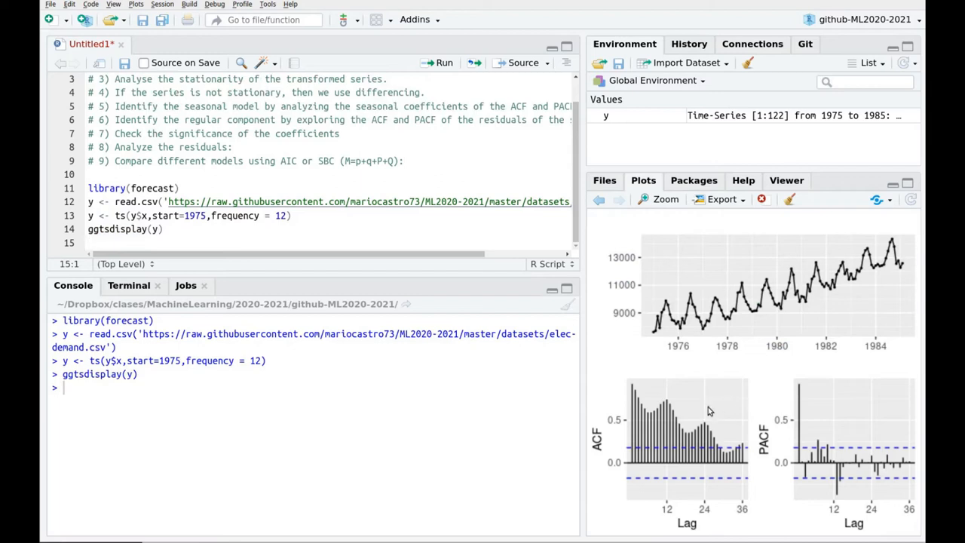
pyautogui.moveTo(815, 287)
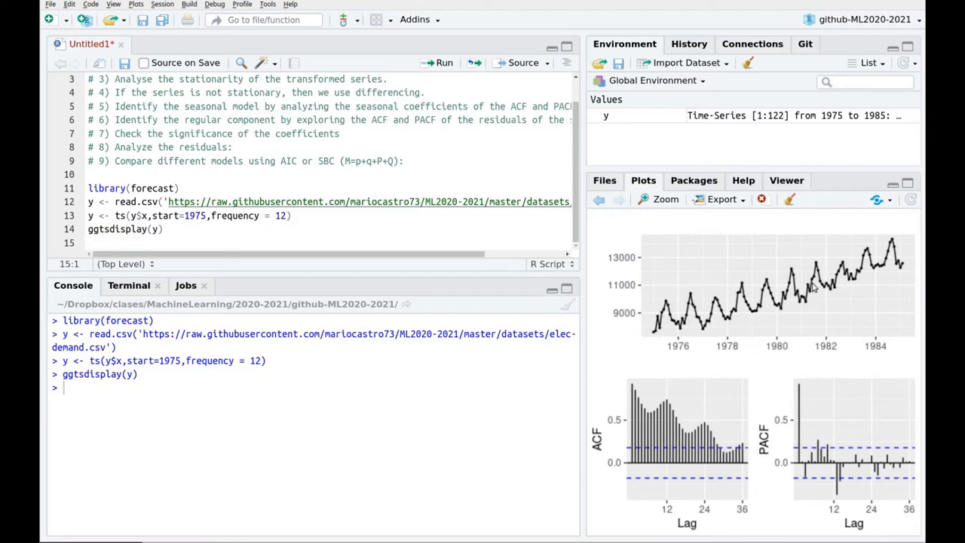
pyautogui.moveTo(660, 366)
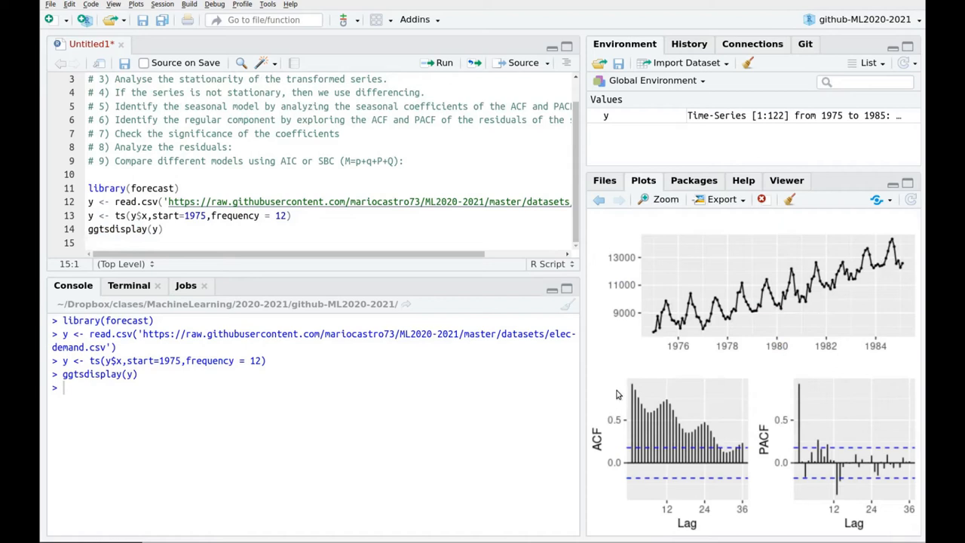
pyautogui.moveTo(685, 530)
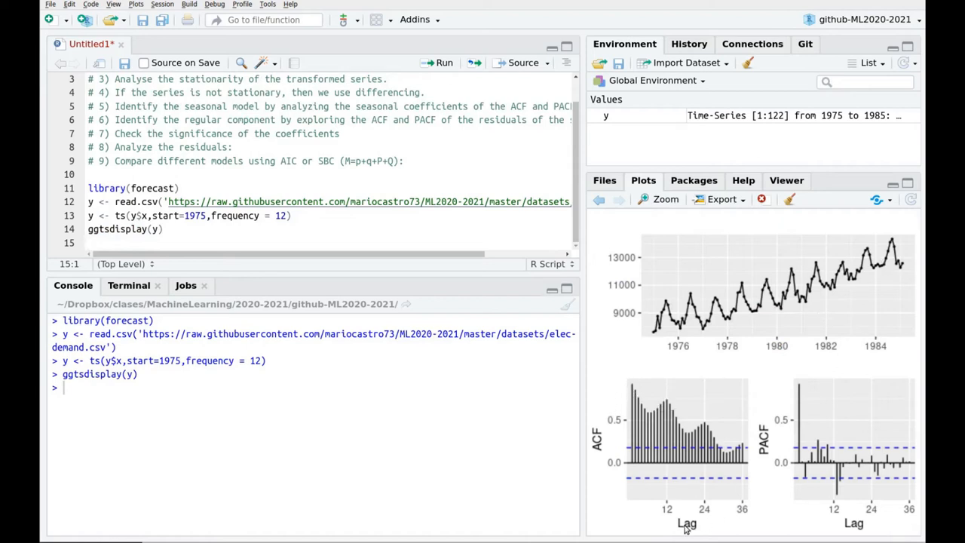
pyautogui.moveTo(669, 518)
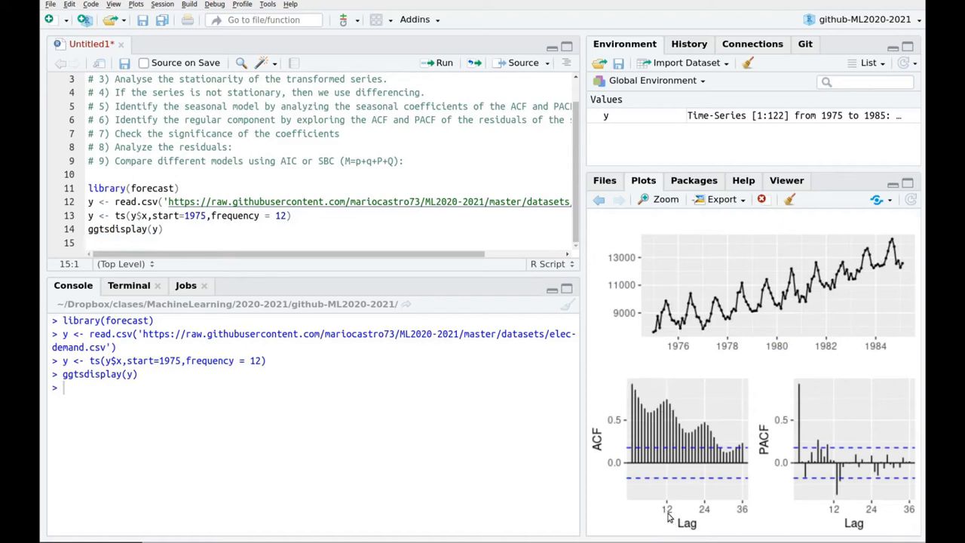
pyautogui.moveTo(702, 392)
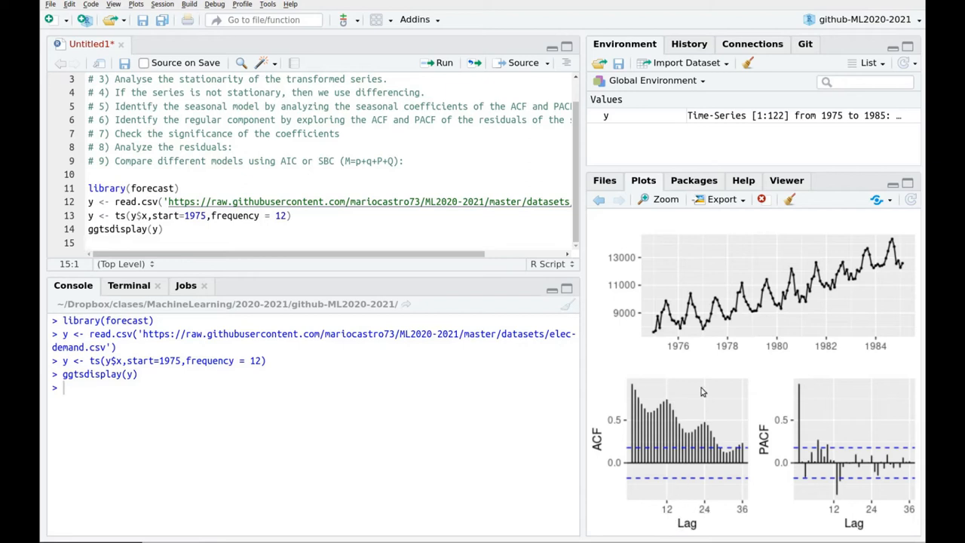
pyautogui.moveTo(687, 519)
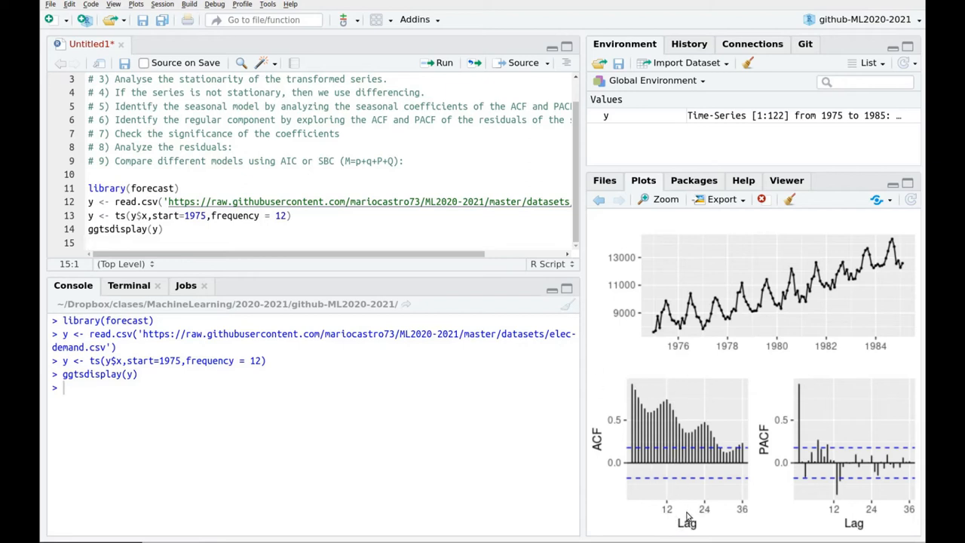
pyautogui.moveTo(797, 393)
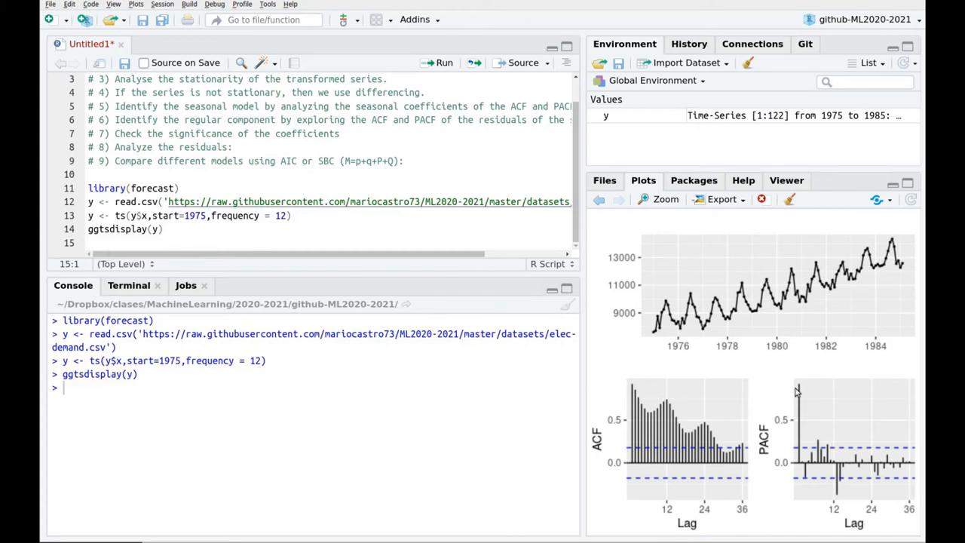
pyautogui.moveTo(806, 514)
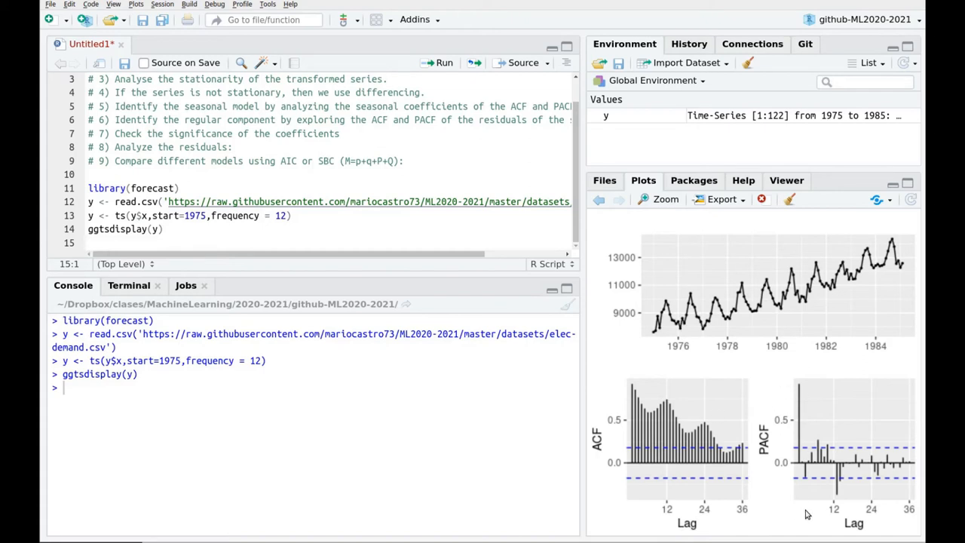
pyautogui.moveTo(799, 383)
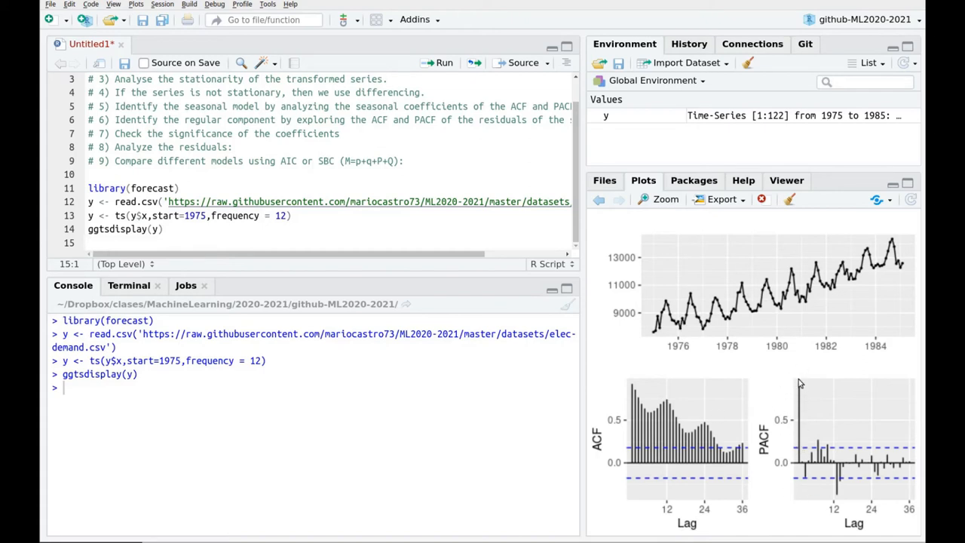
pyautogui.moveTo(822, 315)
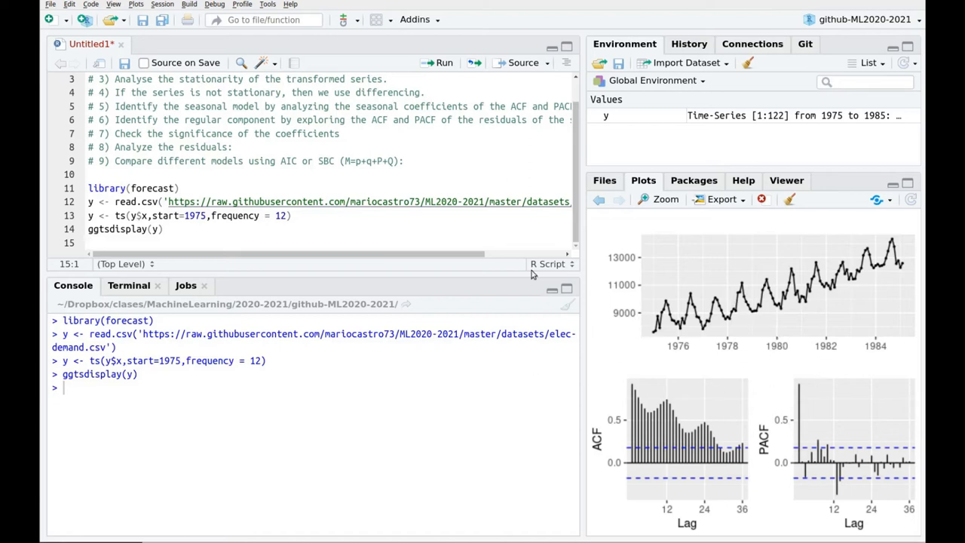
pyautogui.moveTo(660, 336)
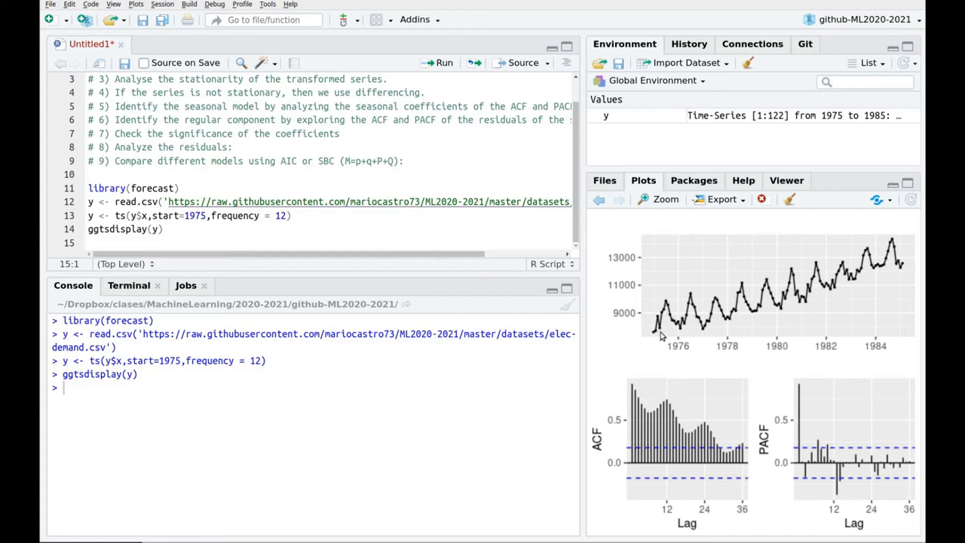
pyautogui.moveTo(921, 221)
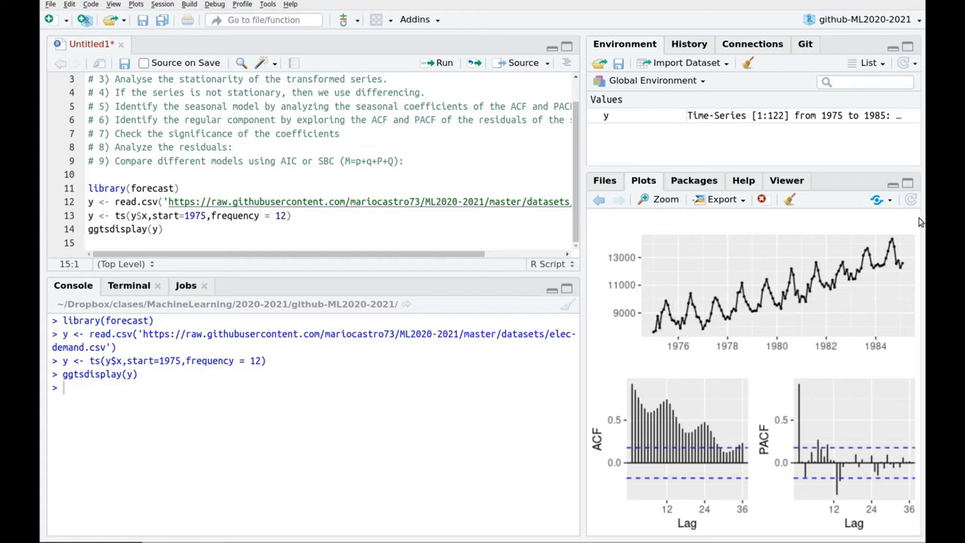
pyautogui.moveTo(660, 324)
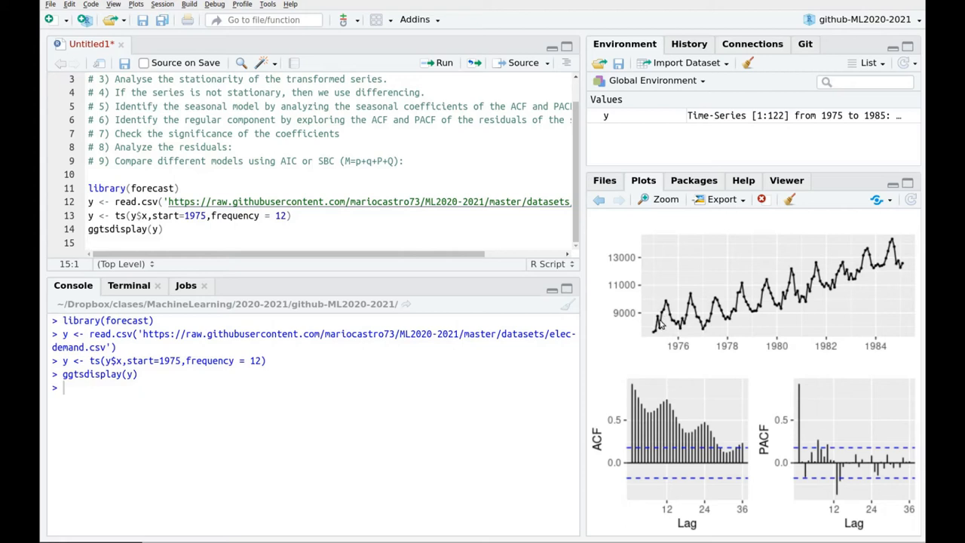
pyautogui.moveTo(738, 285)
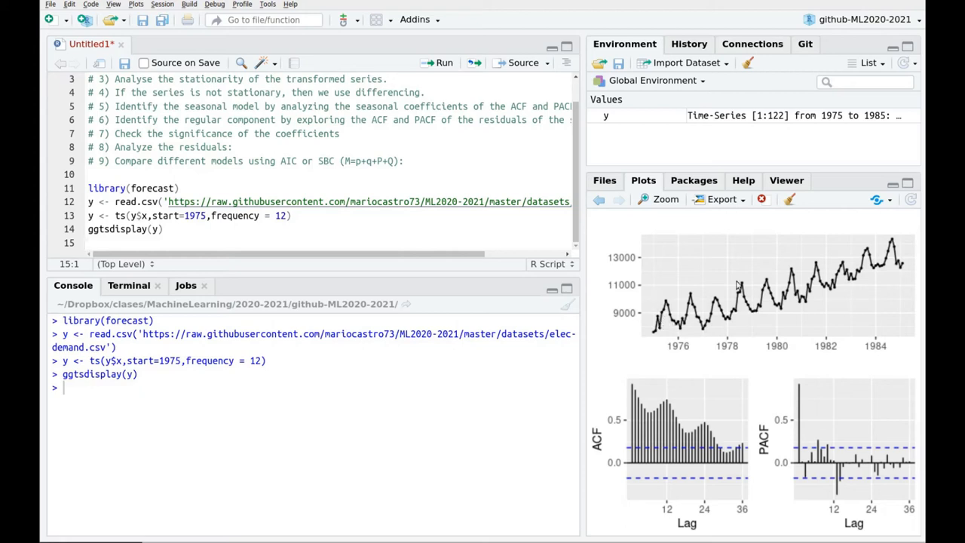
pyautogui.moveTo(685, 323)
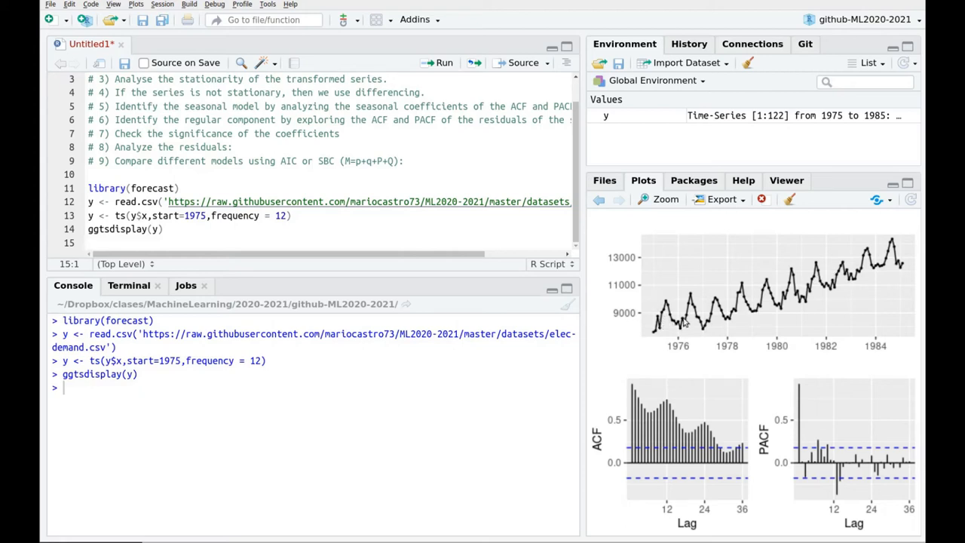
pyautogui.moveTo(265, 228)
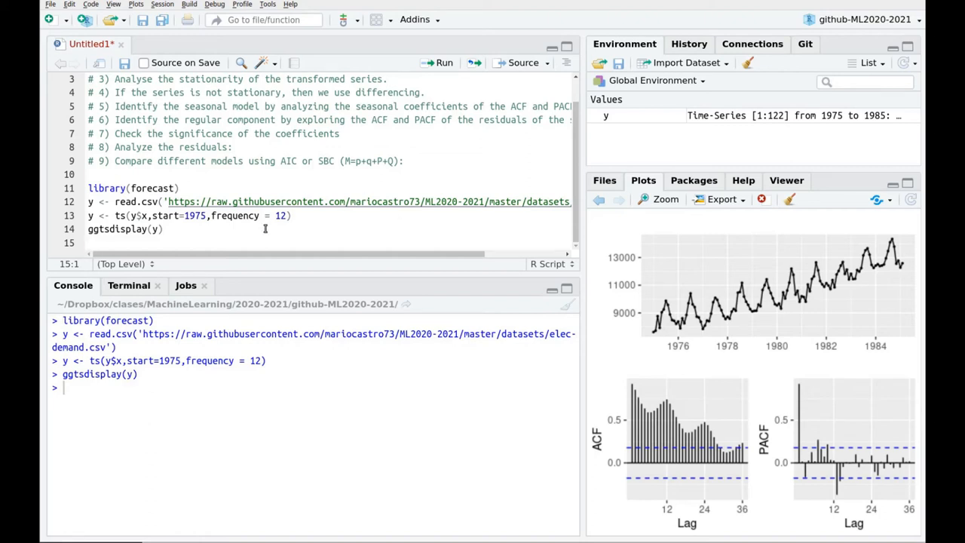
# Step: Compute BoxCox.lambda(y), giving a lambda of about 0.976
pyautogui.write('Box')
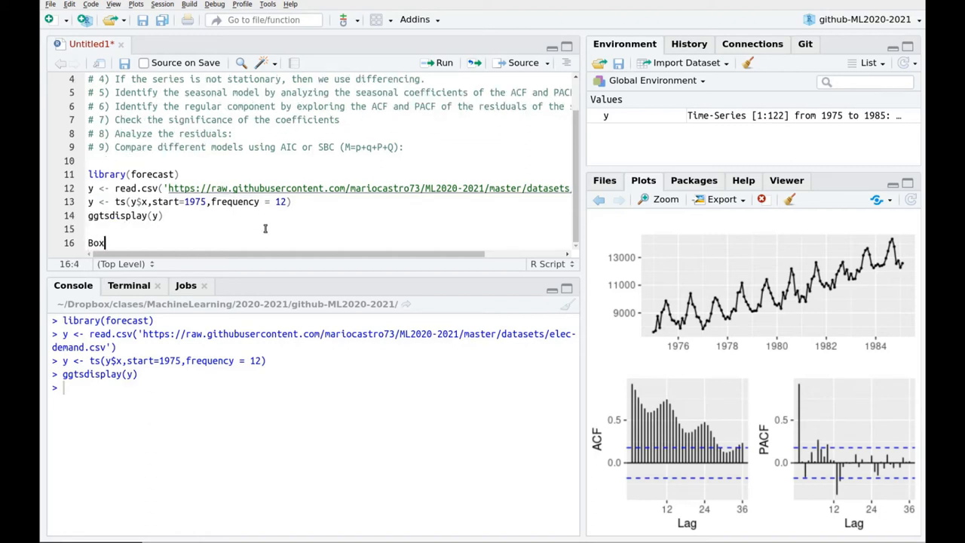
pyautogui.write('Cox.lambda(y')
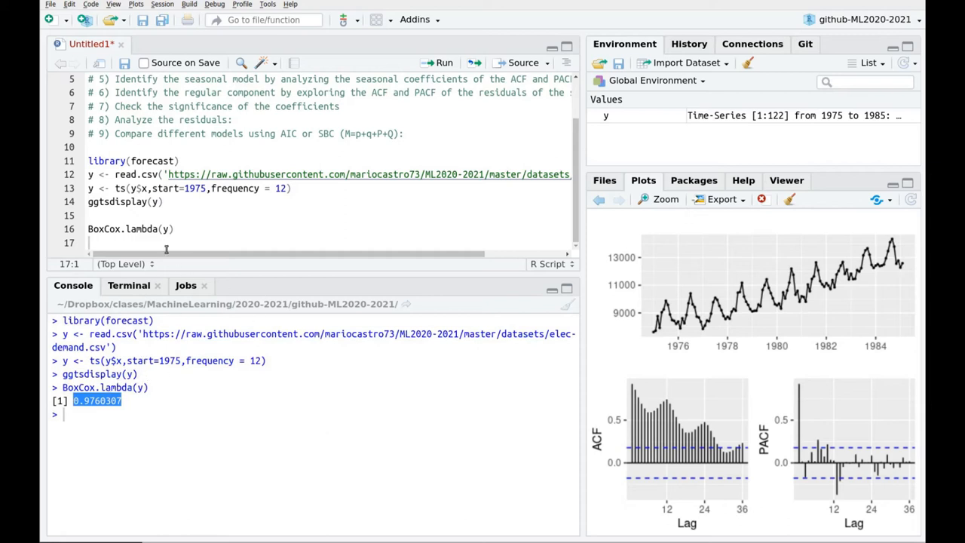
pyautogui.moveTo(803, 280)
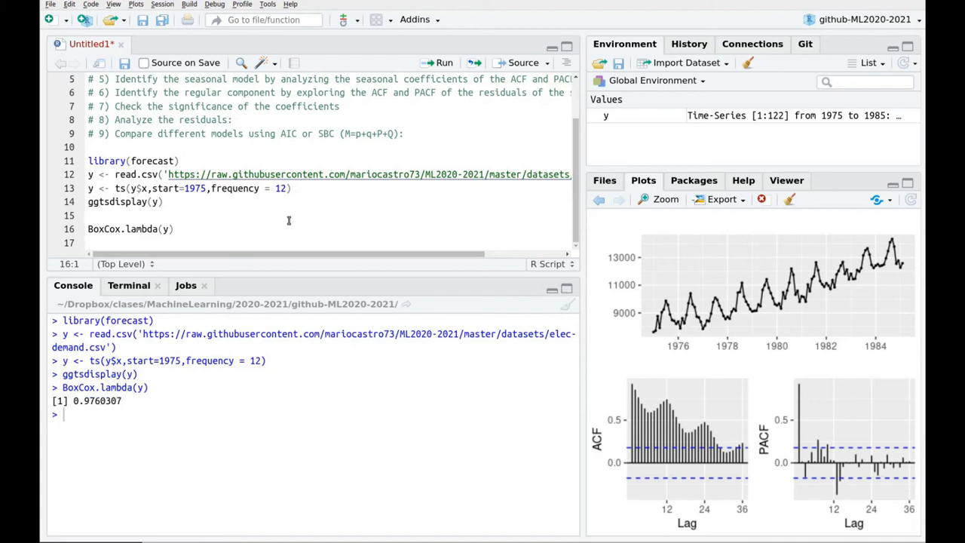
pyautogui.moveTo(244, 230)
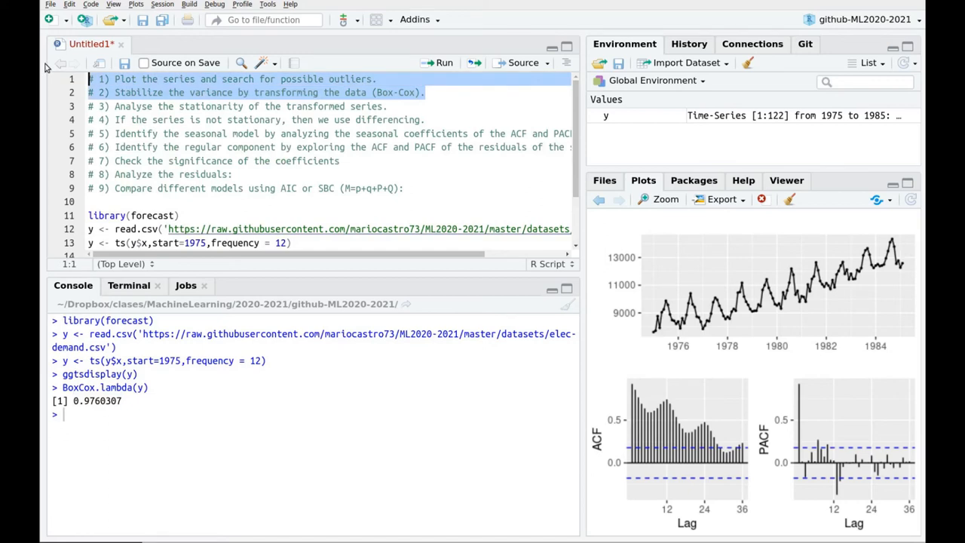
pyautogui.moveTo(300, 97)
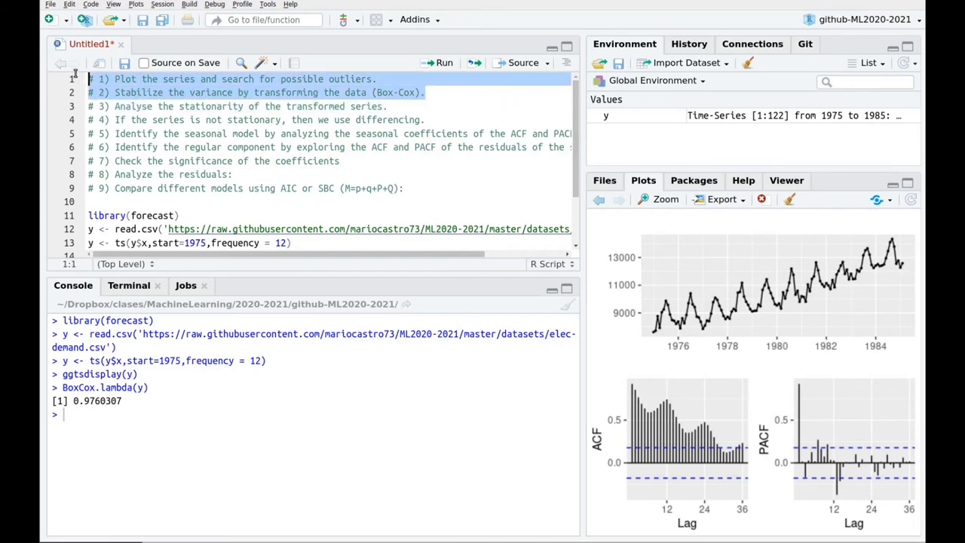
pyautogui.moveTo(377, 103)
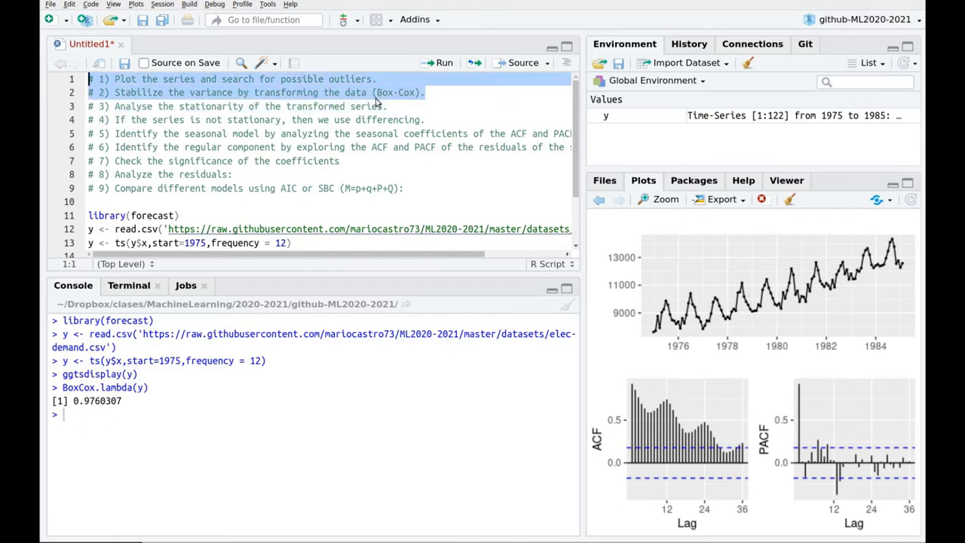
pyautogui.scroll(-3)
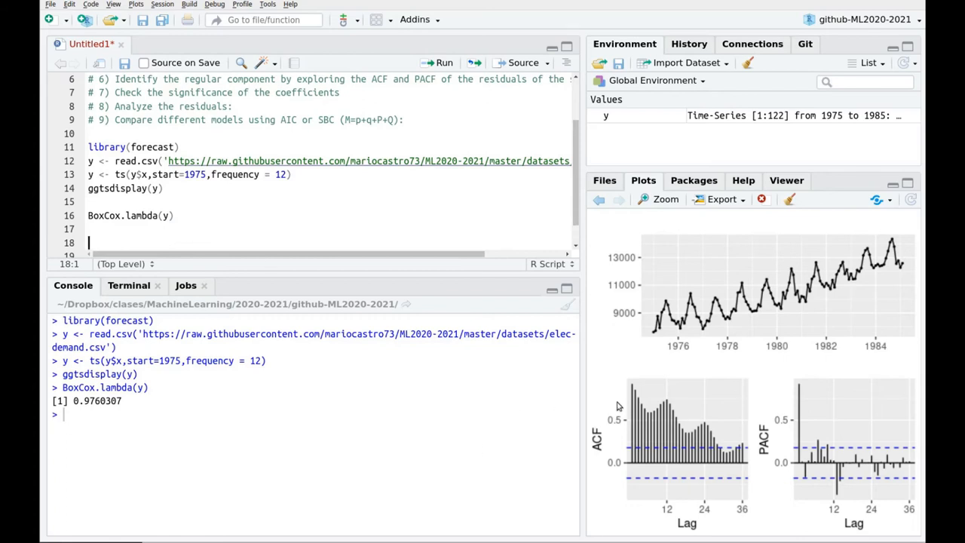
# Step: Create y.sdiff as diff(y, lag=12, differences=1) and begin a ggtsdisplay line below
pyautogui.write('y')
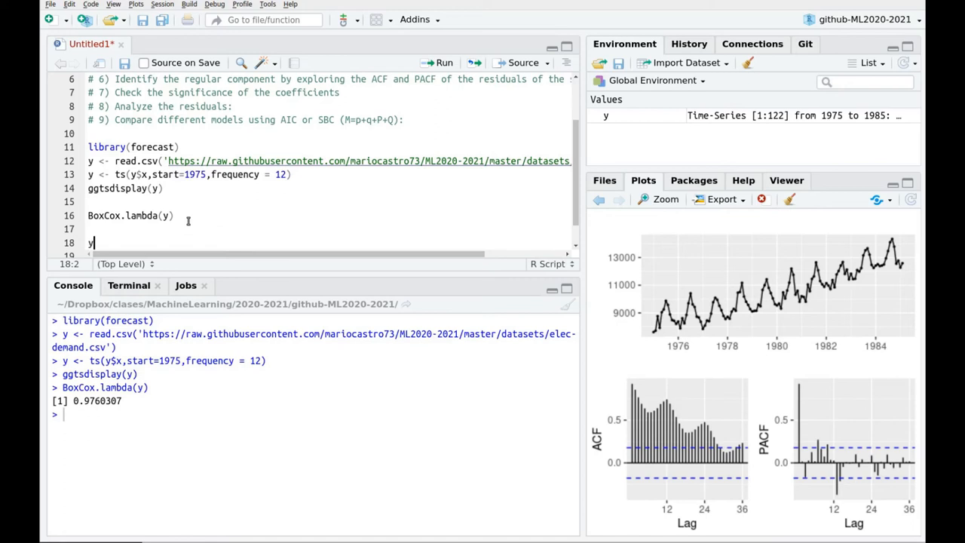
pyautogui.write('.sdiff <-')
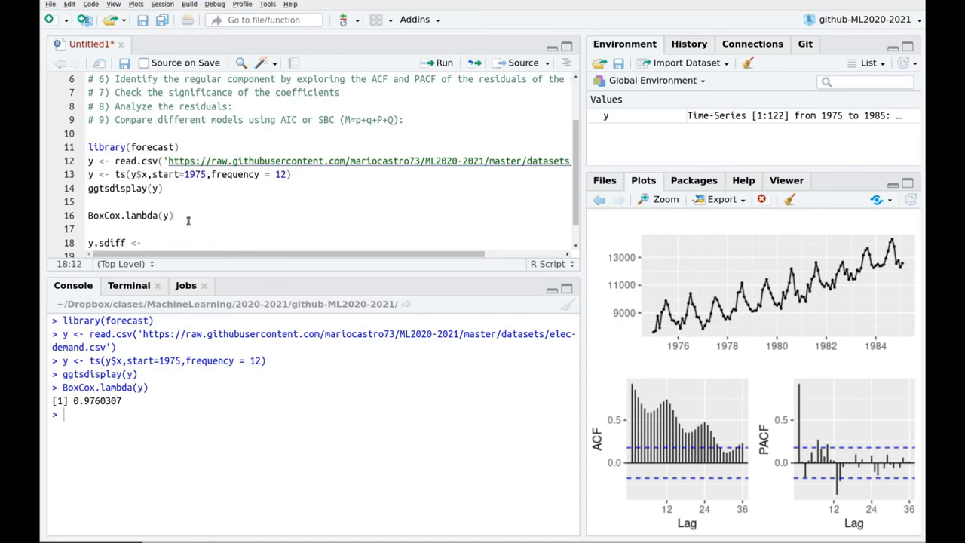
pyautogui.write('diff(')
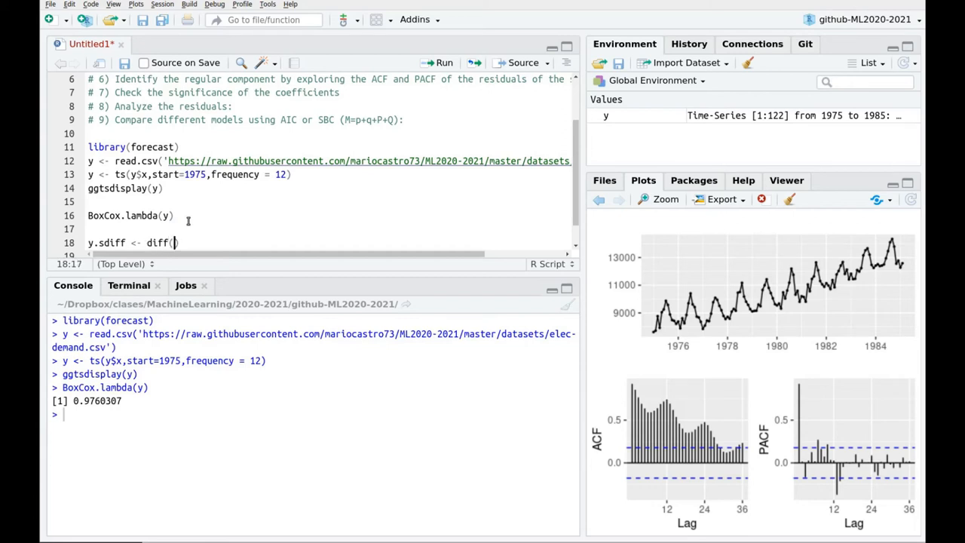
pyautogui.write(',lag=')
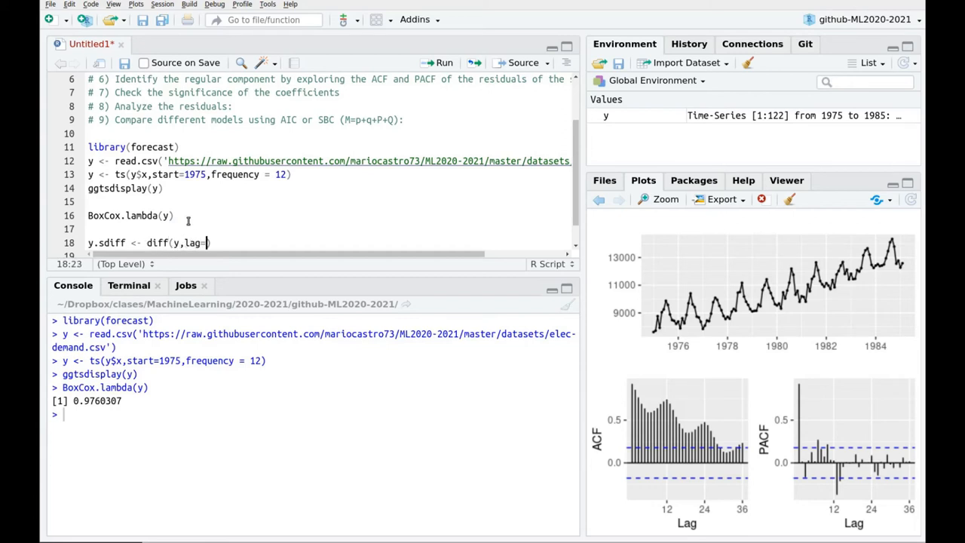
pyautogui.write('12)')
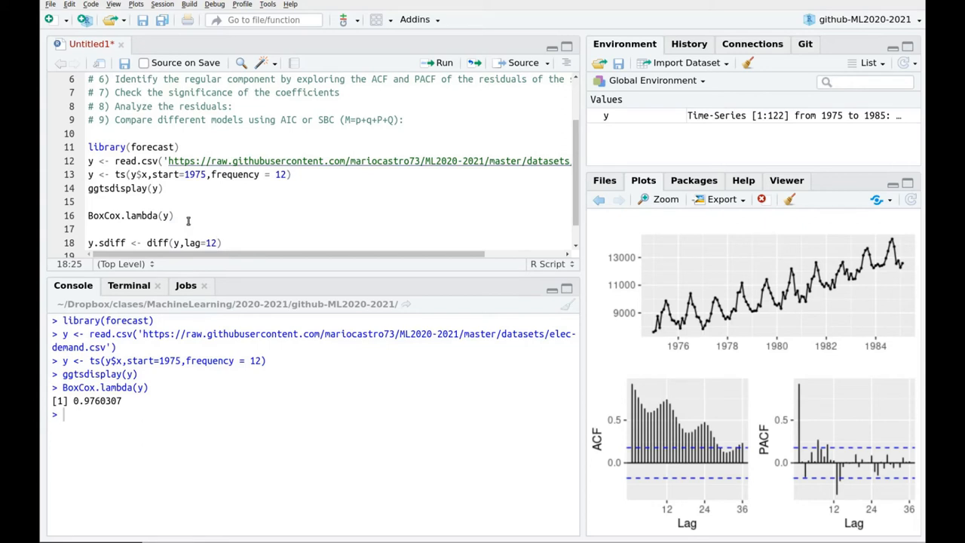
pyautogui.write(',')
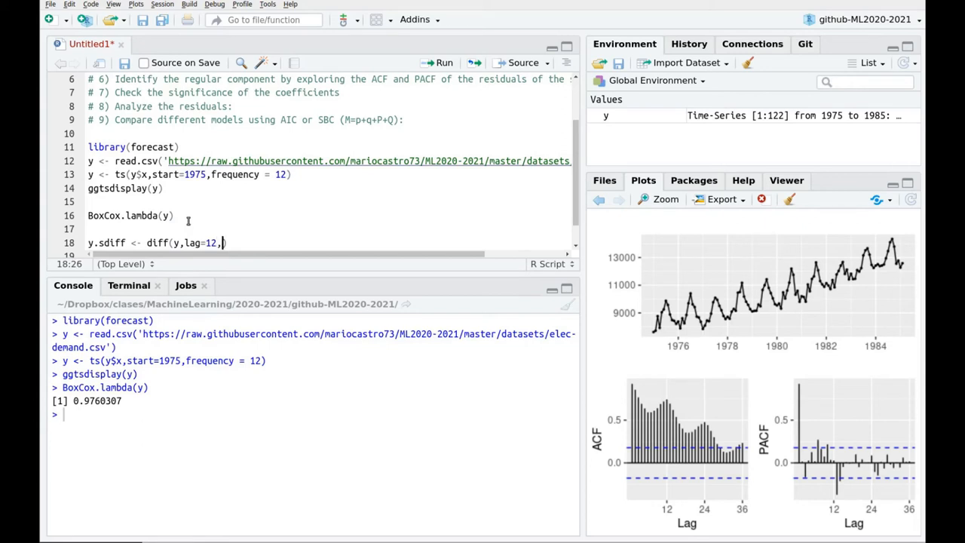
pyautogui.write('differences =')
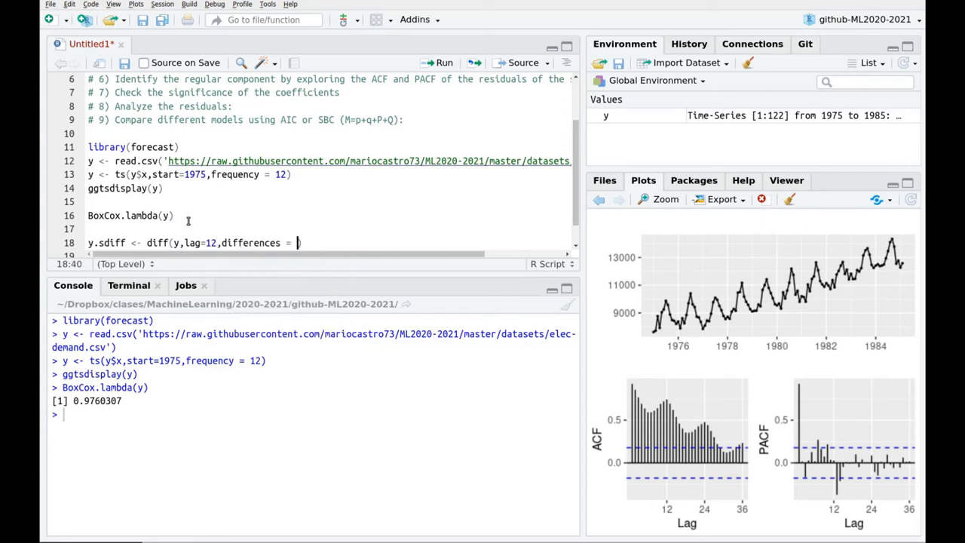
pyautogui.write('1')
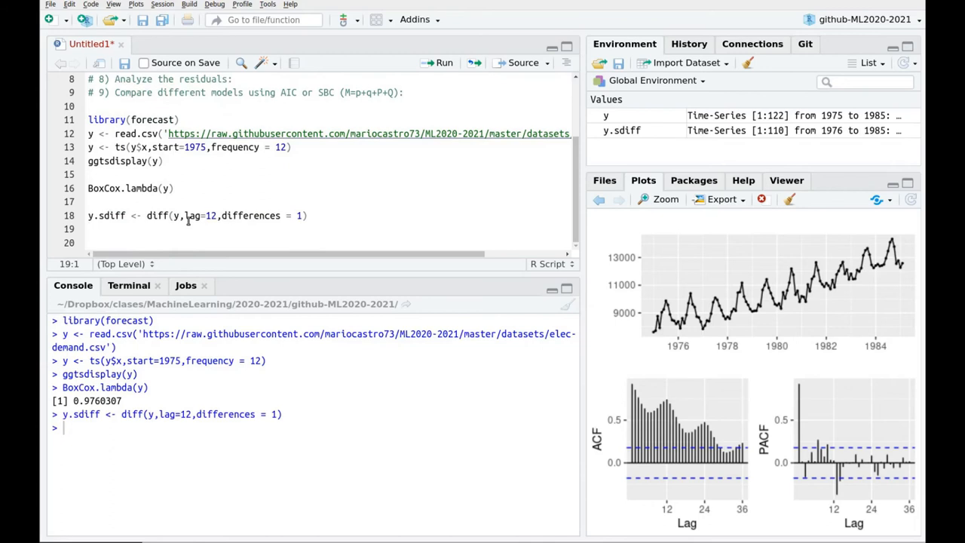
pyautogui.write('ggtsdisplay(data')
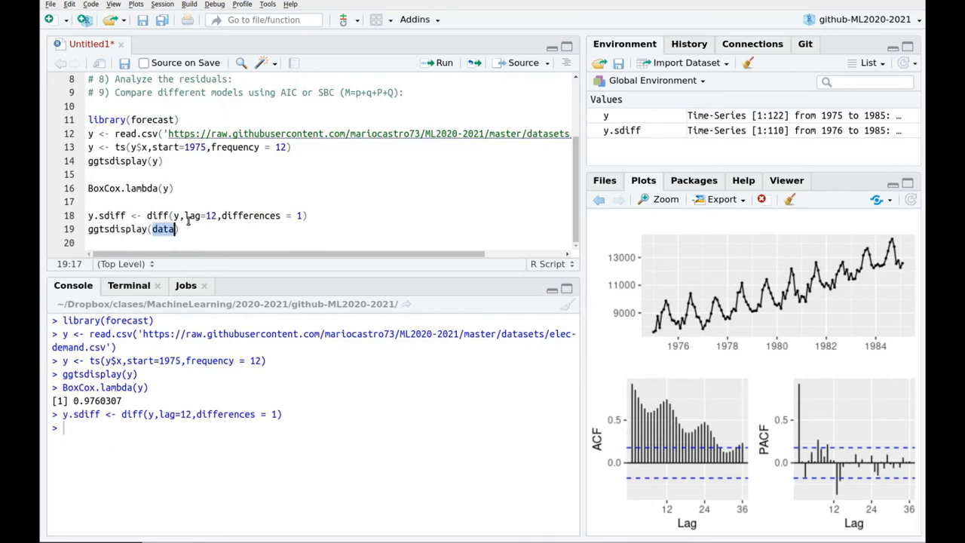
pyautogui.write('y.sdiff')
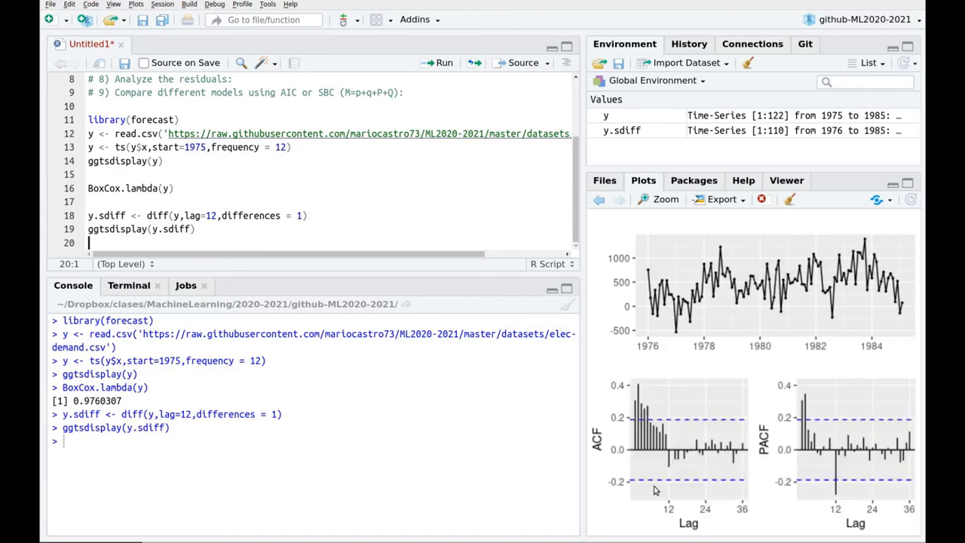
pyautogui.moveTo(633, 395)
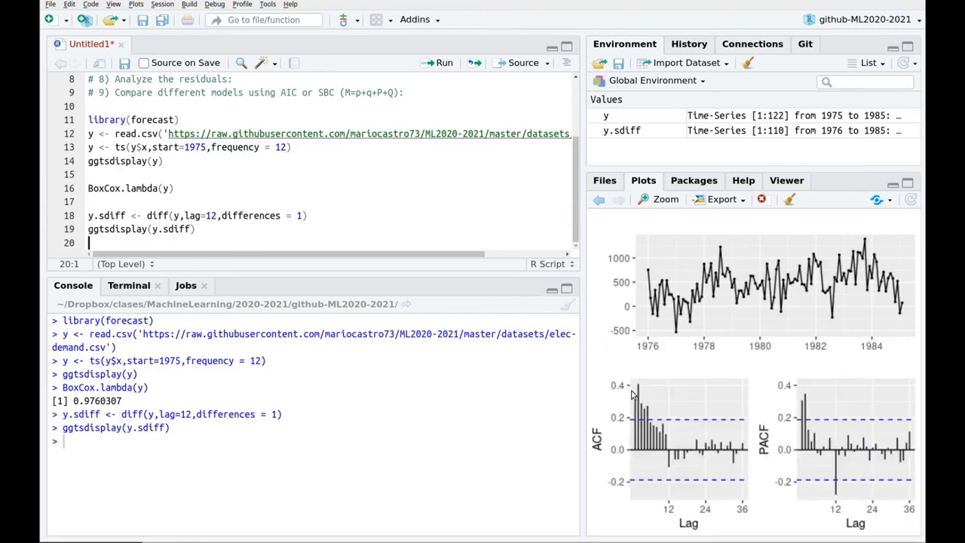
pyautogui.moveTo(675, 507)
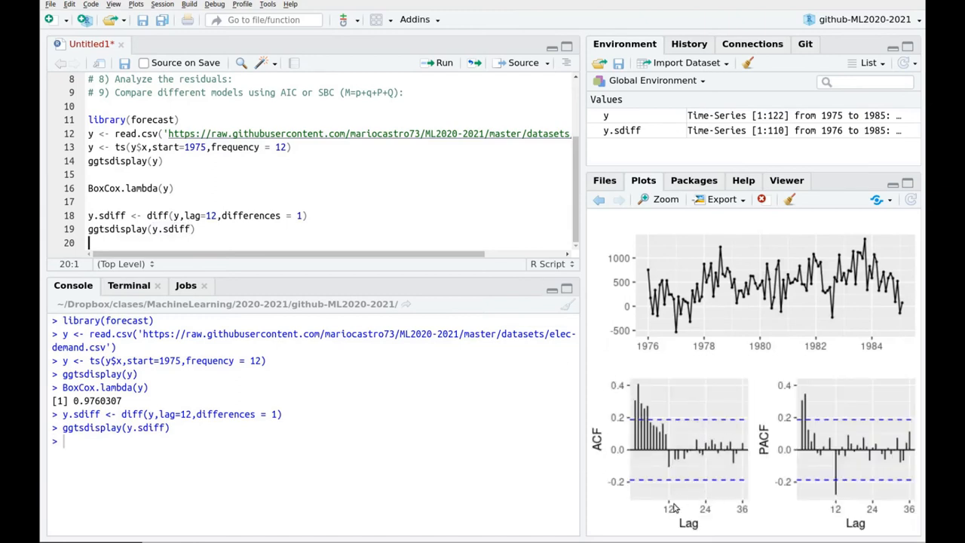
pyautogui.moveTo(826, 412)
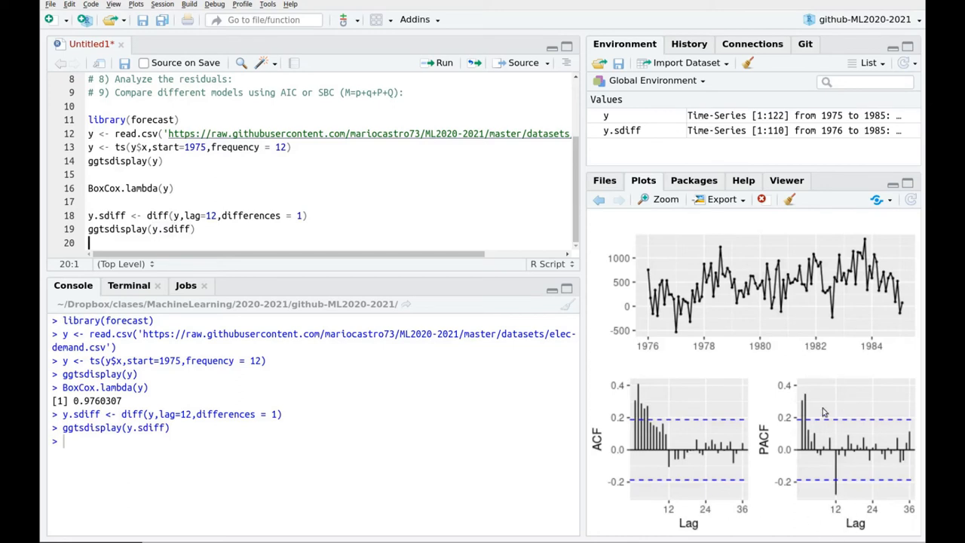
pyautogui.moveTo(841, 534)
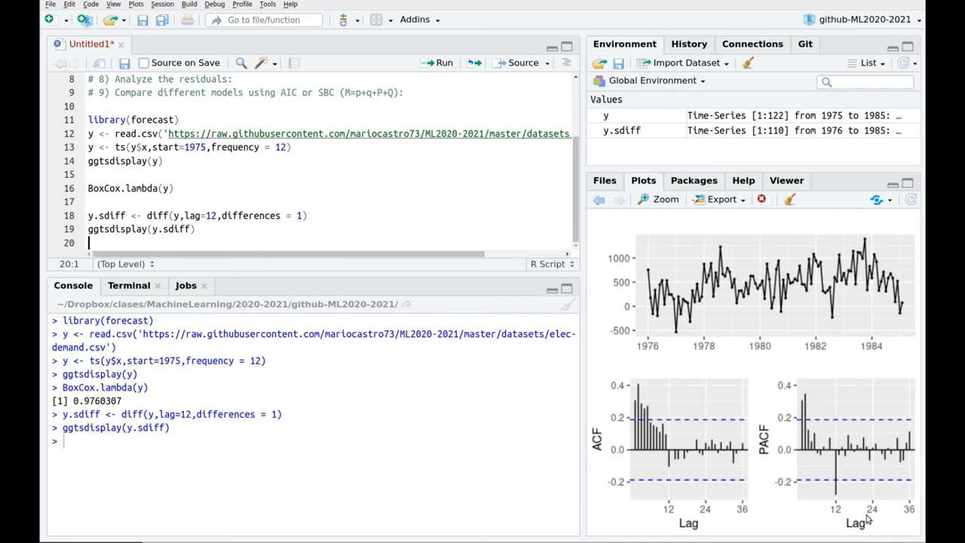
pyautogui.moveTo(805, 383)
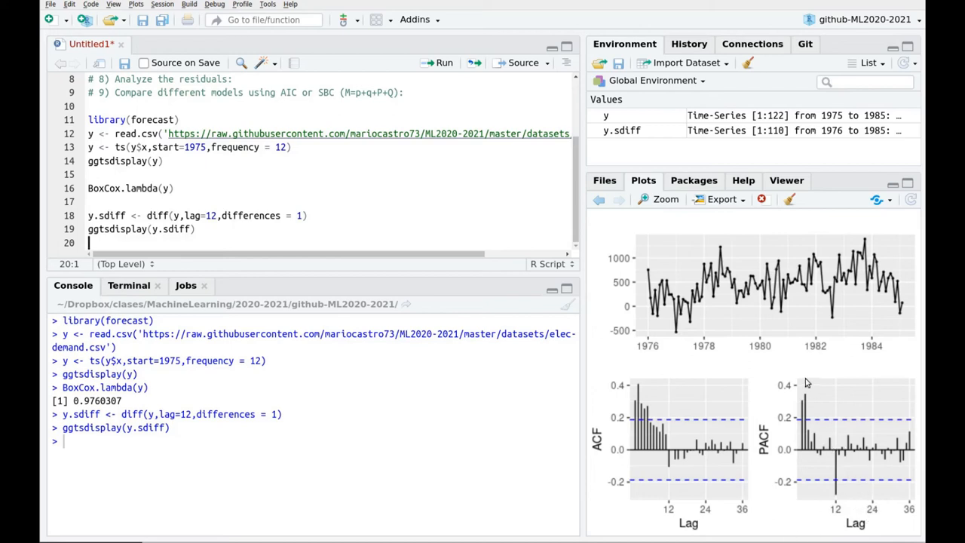
pyautogui.moveTo(820, 539)
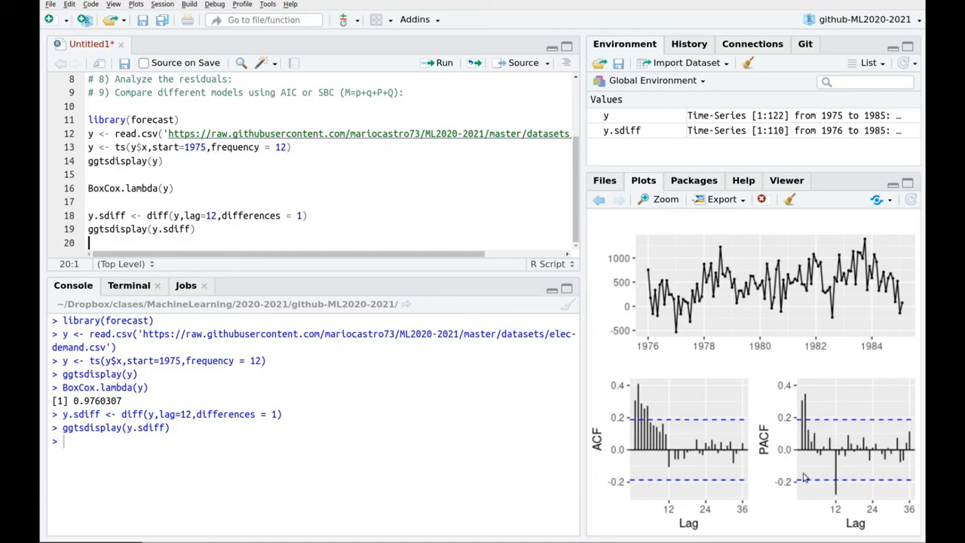
pyautogui.moveTo(720, 452)
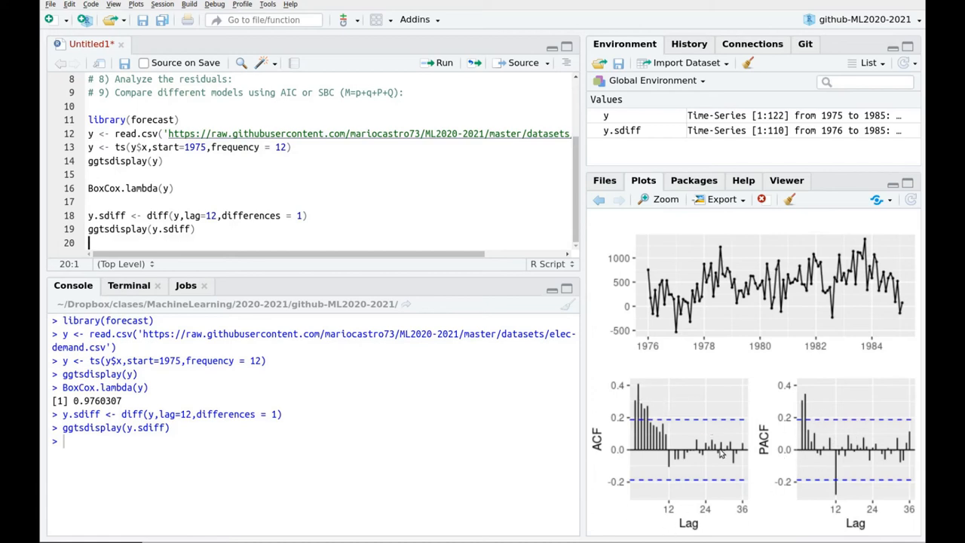
pyautogui.moveTo(632, 378)
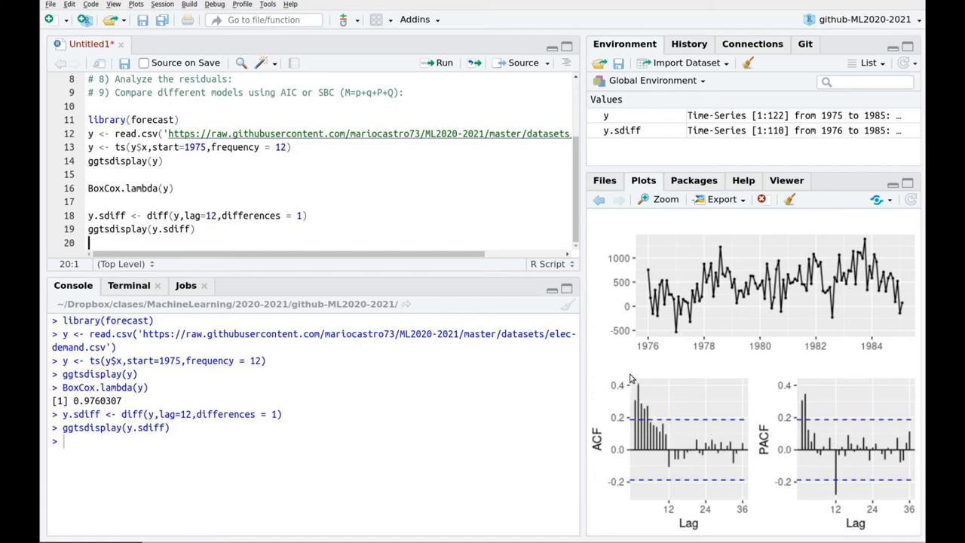
pyautogui.moveTo(632, 406)
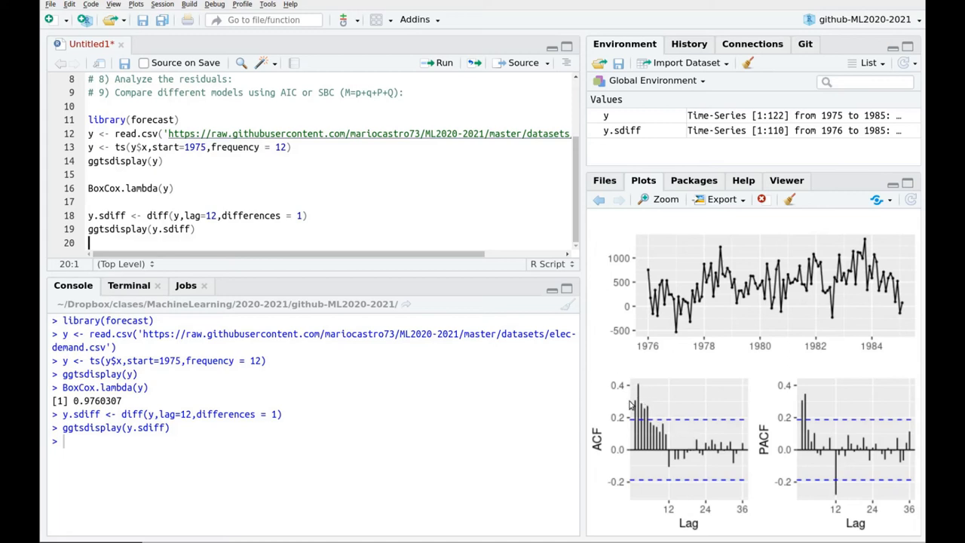
pyautogui.moveTo(631, 434)
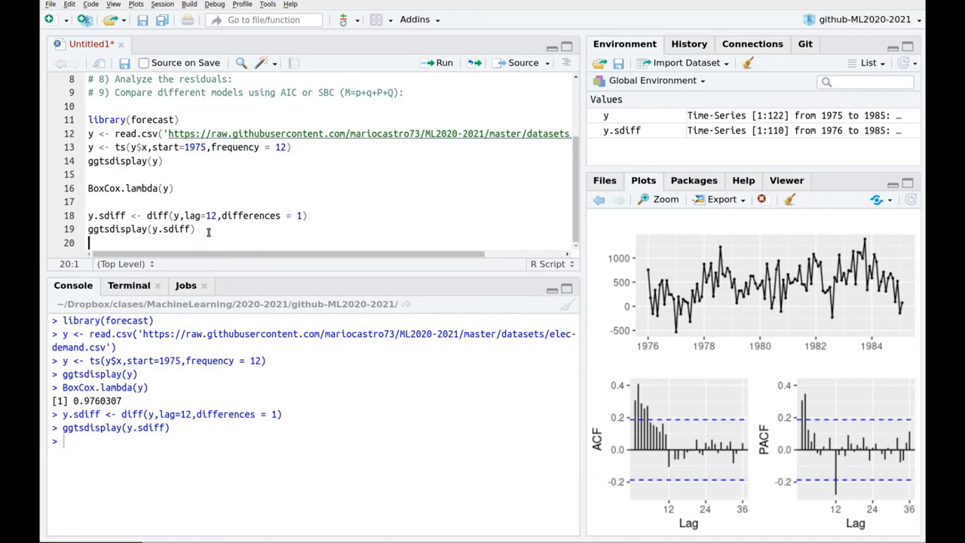
# Step: Add y.rdiff <- diff(y) and run ggtsdisplay(y.rdiff) on it
pyautogui.write('y.')
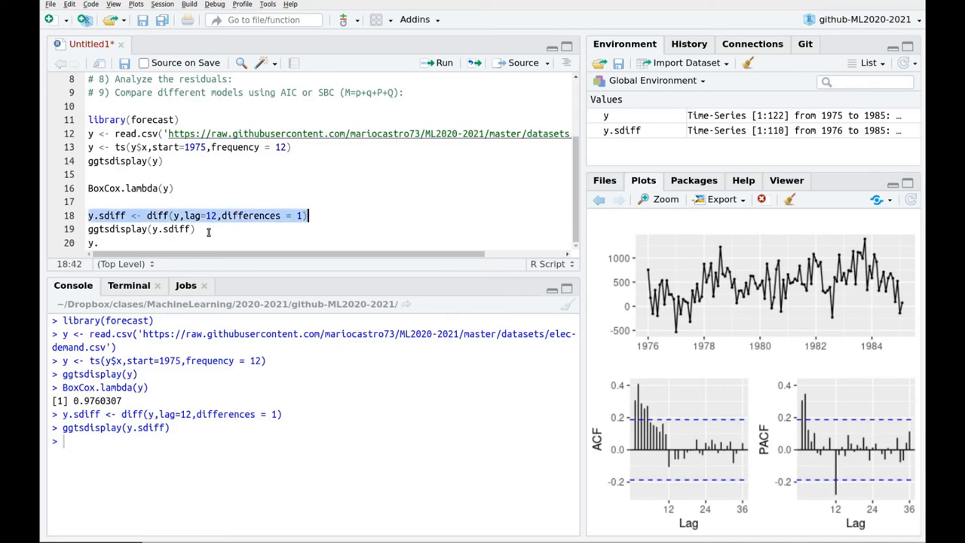
pyautogui.write('rdiff <- diff(y')
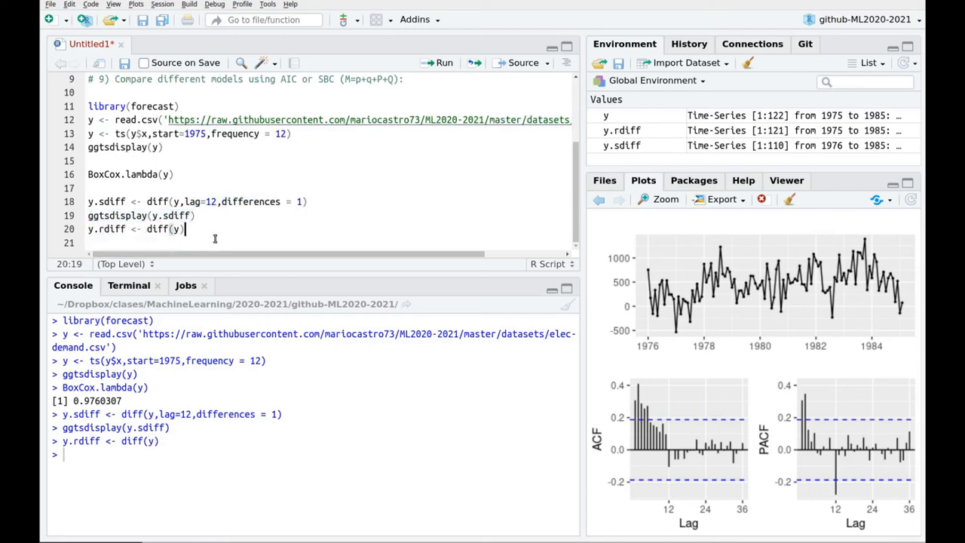
pyautogui.write('ggtsdisplay(y.sdiff)')
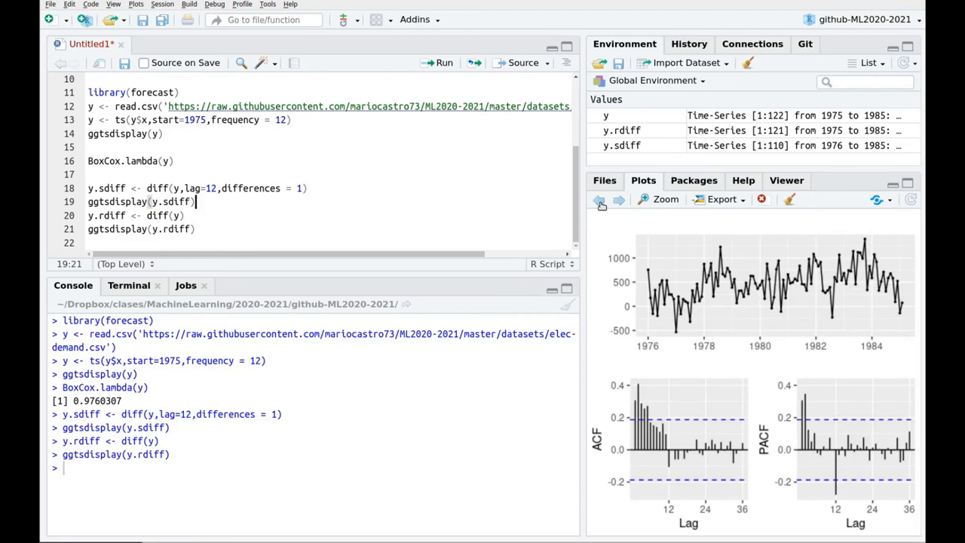
# Step: Flip through the original, seasonal and regular difference plots, ending on y.rdiff
pyautogui.click(598, 199)
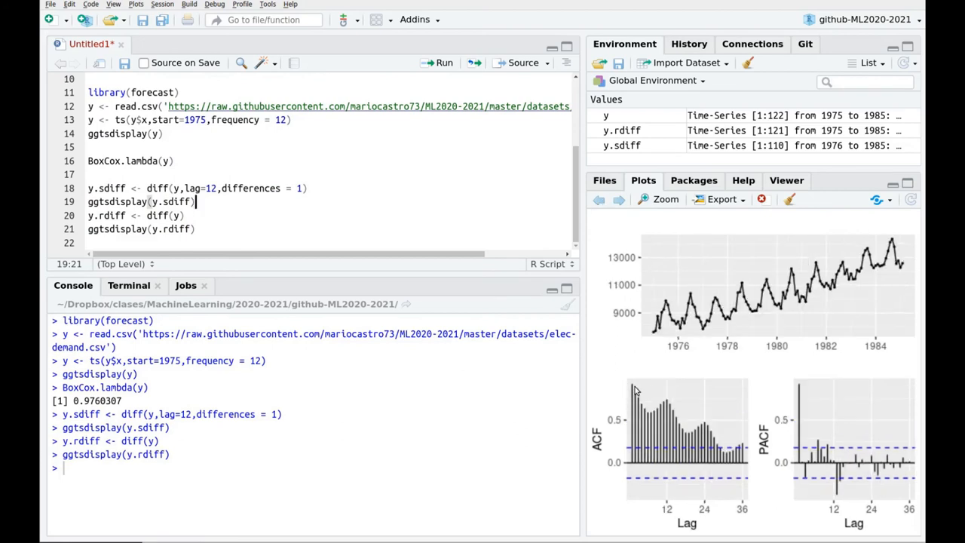
pyautogui.moveTo(688, 435)
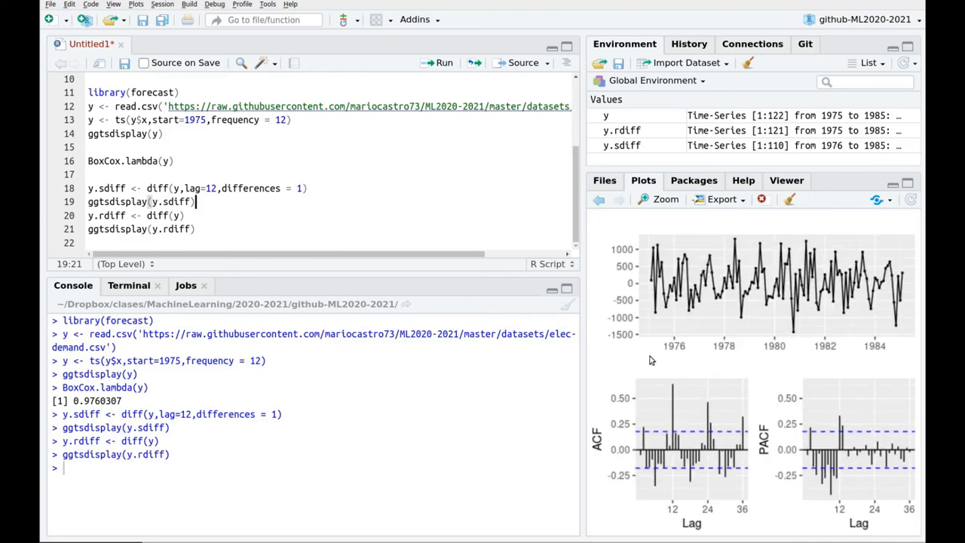
pyautogui.moveTo(640, 413)
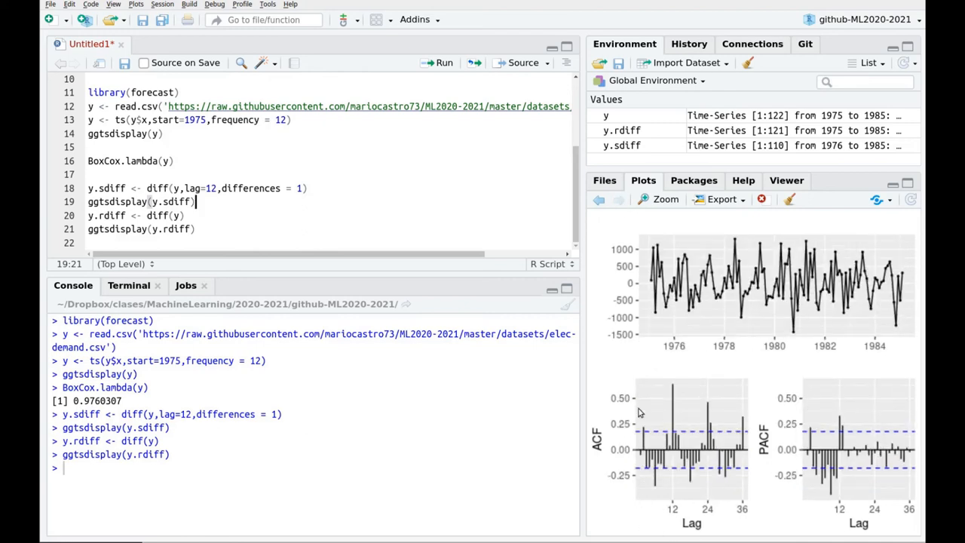
pyautogui.click(599, 199)
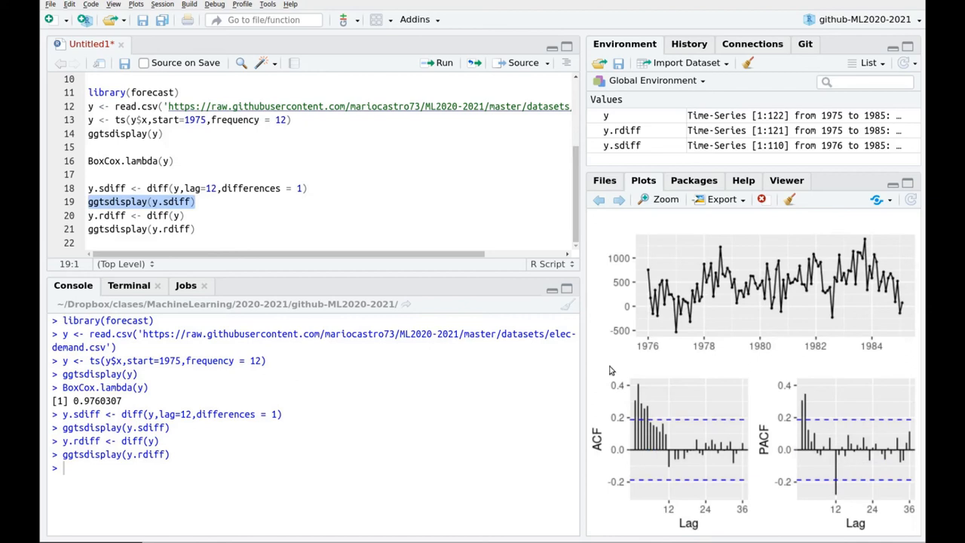
pyautogui.moveTo(621, 204)
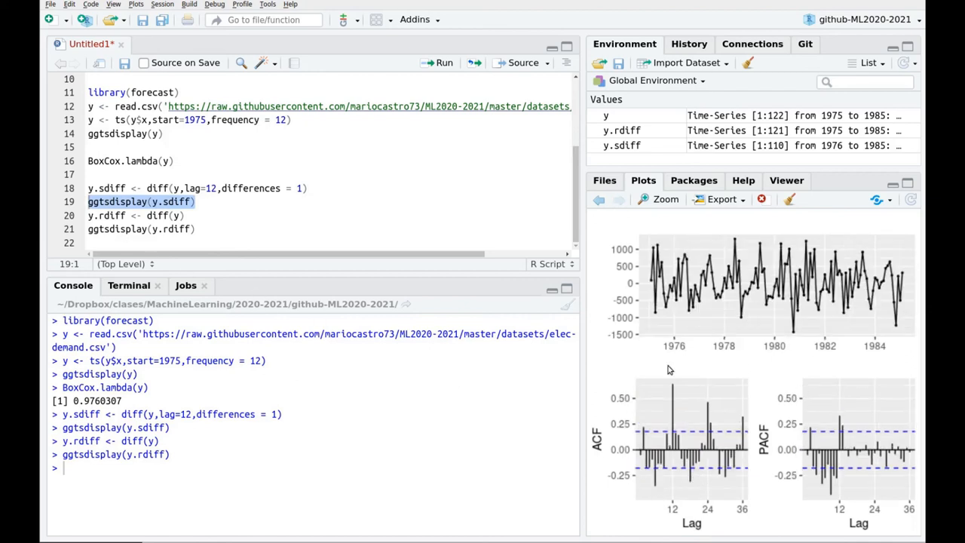
pyautogui.moveTo(667, 475)
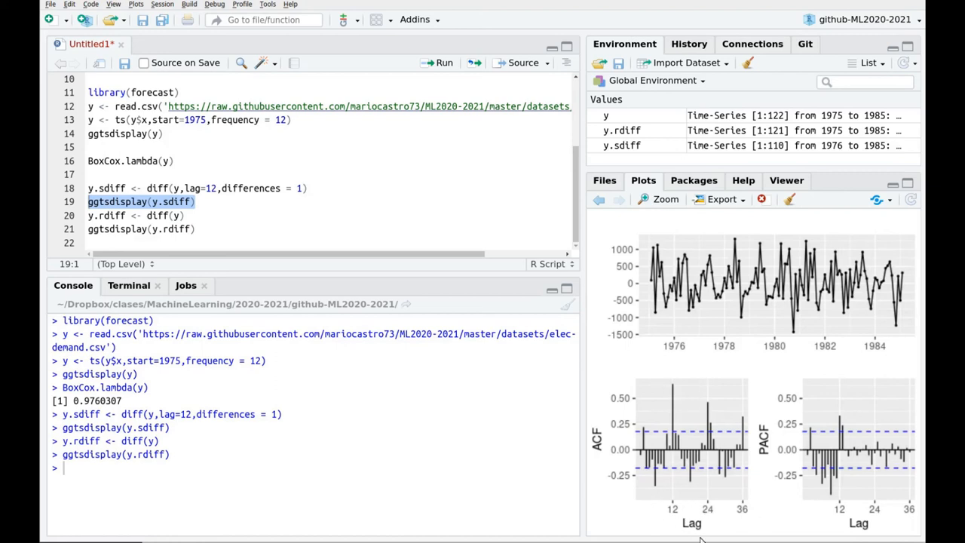
pyautogui.moveTo(661, 532)
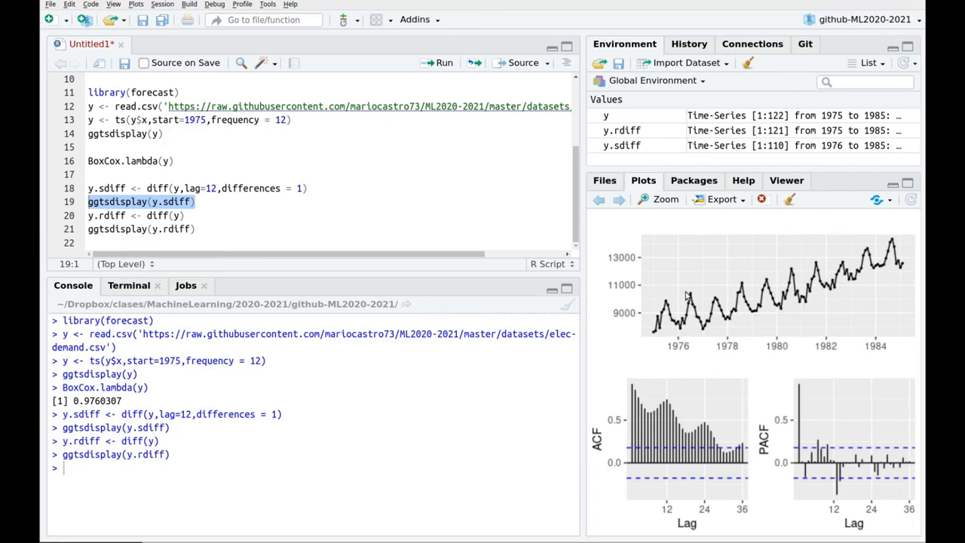
pyautogui.moveTo(690, 341)
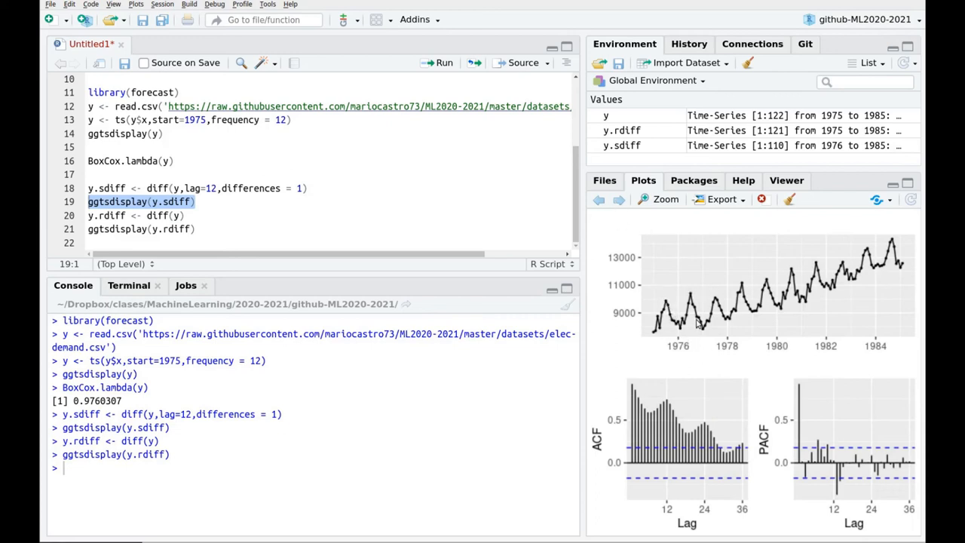
pyautogui.moveTo(632, 236)
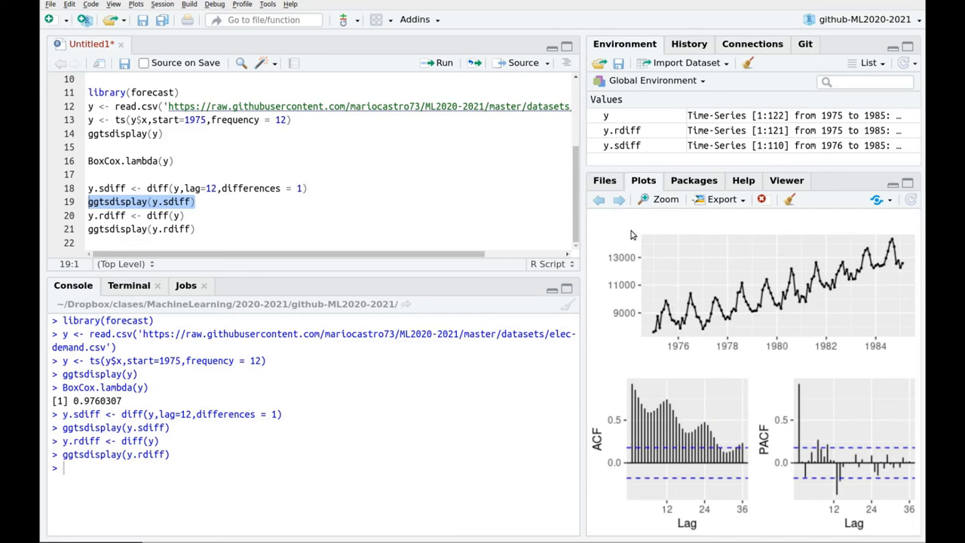
pyautogui.moveTo(619, 199)
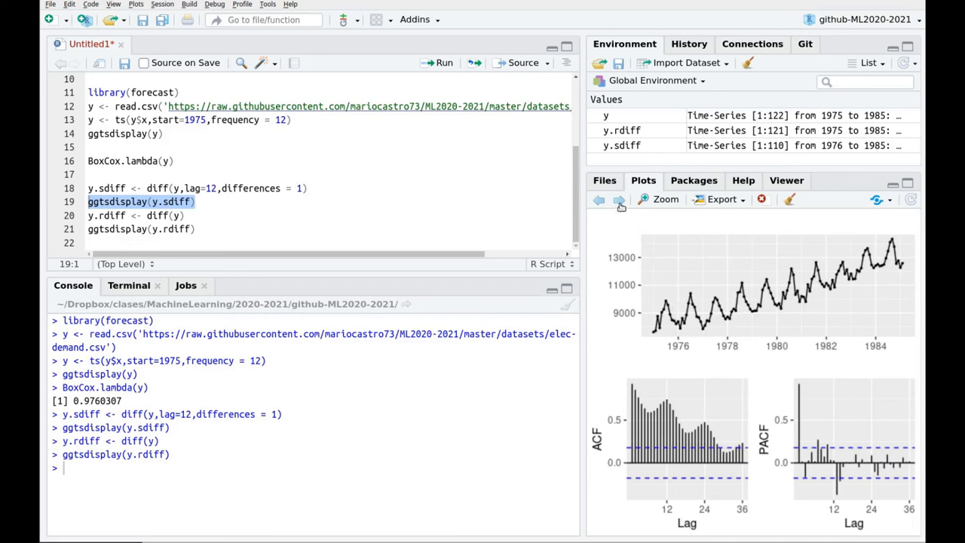
pyautogui.click(598, 199)
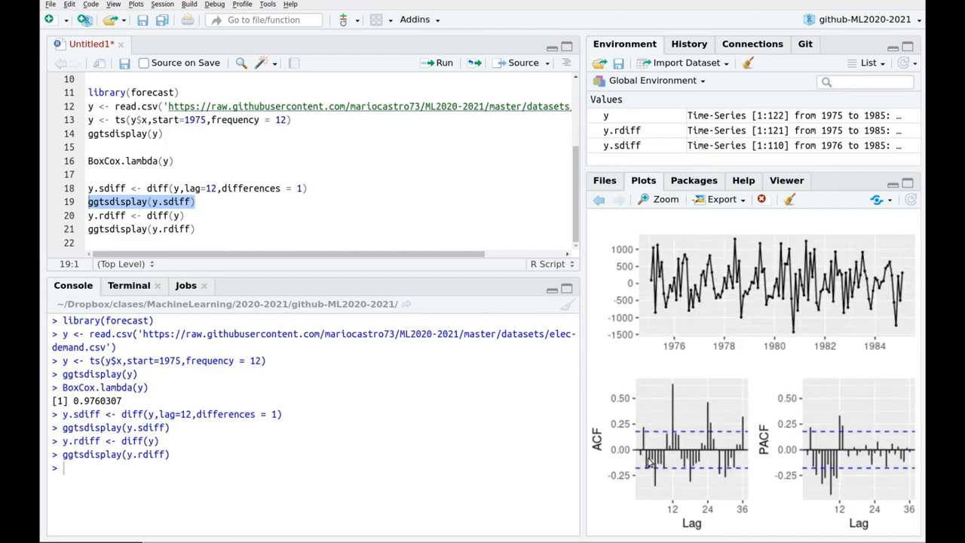
pyautogui.moveTo(894, 507)
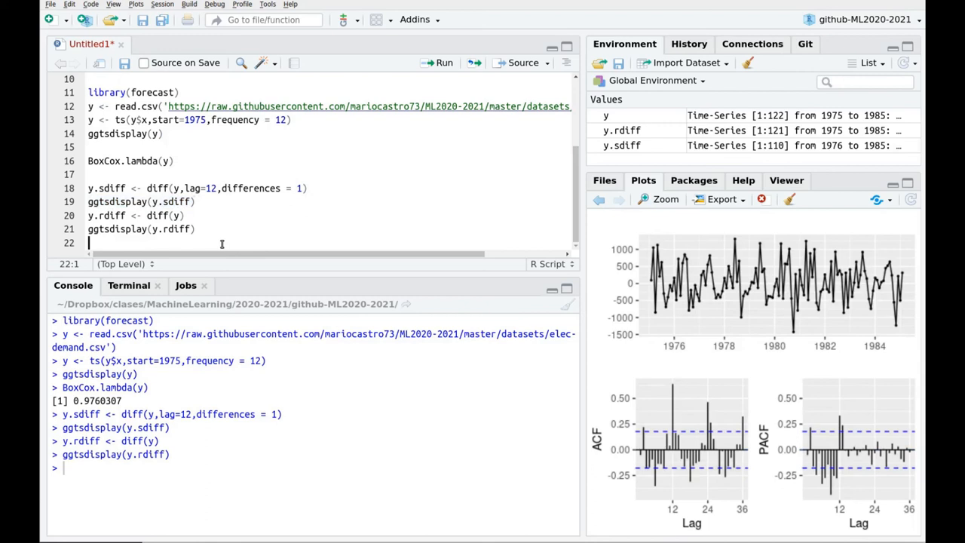
pyautogui.moveTo(87, 188); pyautogui.dragTo(195, 229)
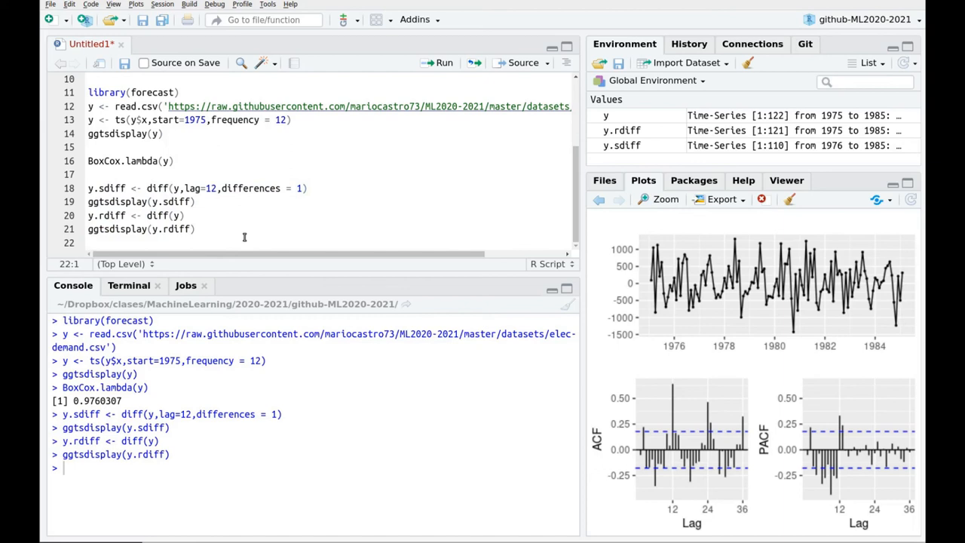
# Step: Add a '# Do both' comment, assign diff(diff(y,lag=12)) to y.rdiff.sdiff, and type ggtsdisplay(y.rdiff.sdiff)
pyautogui.write('# D')
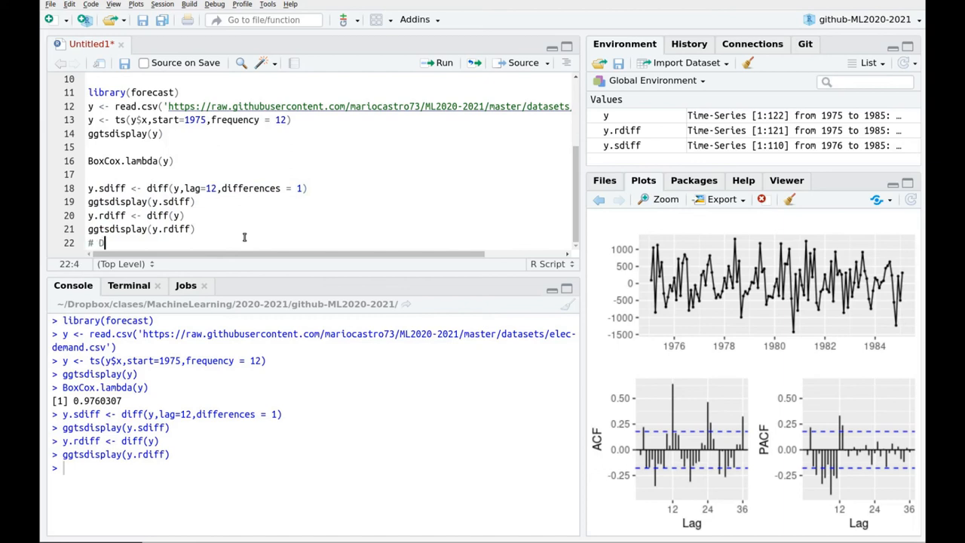
pyautogui.write('o both')
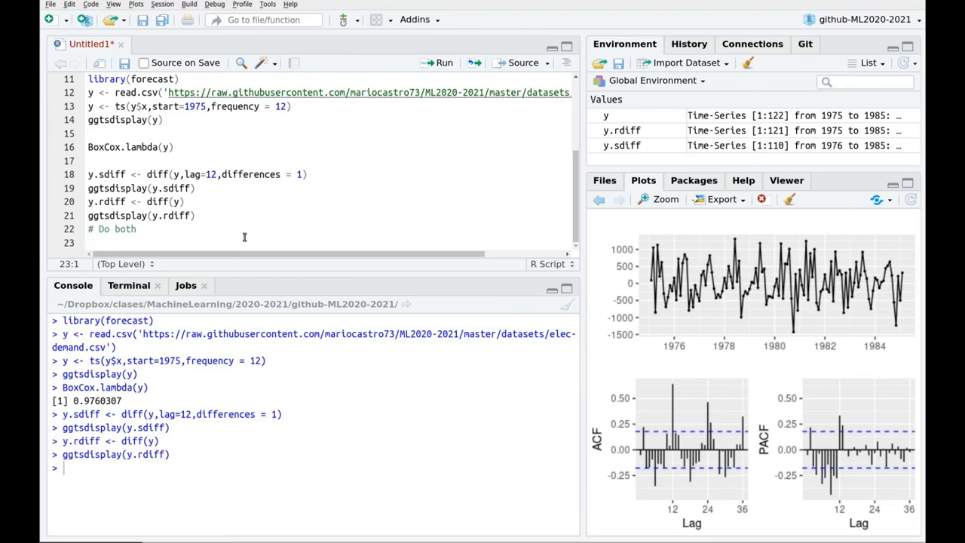
pyautogui.write('y.rdiff')
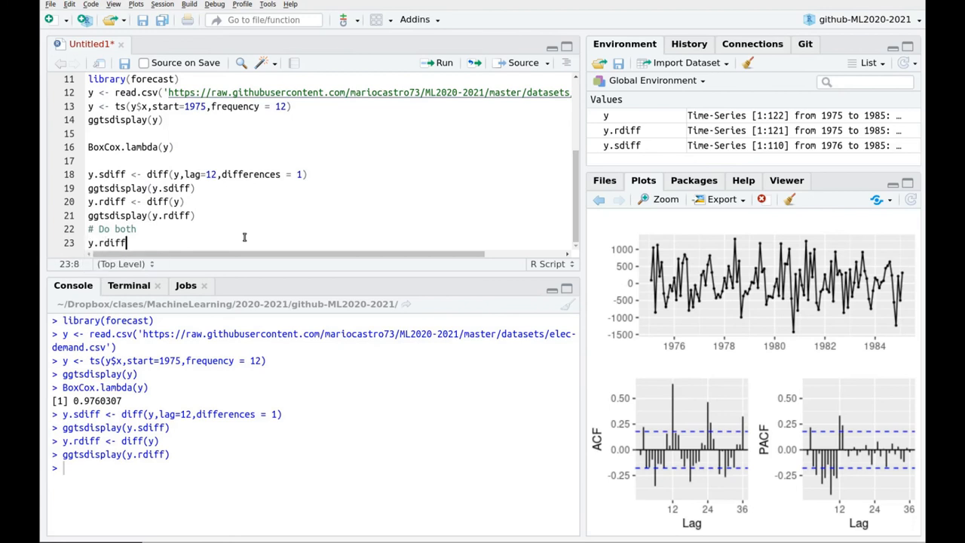
pyautogui.write('.sdiff <- diff(')
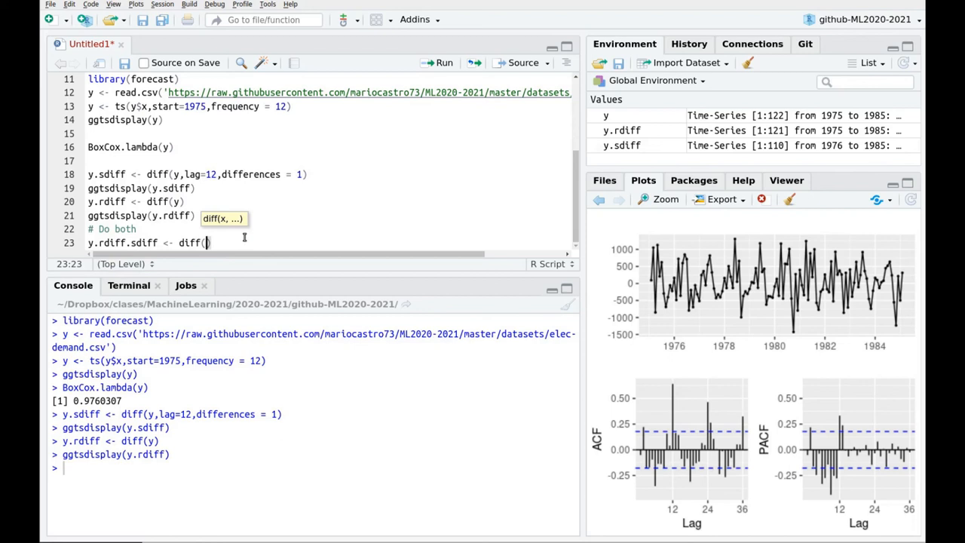
pyautogui.write('diff(y,lag')
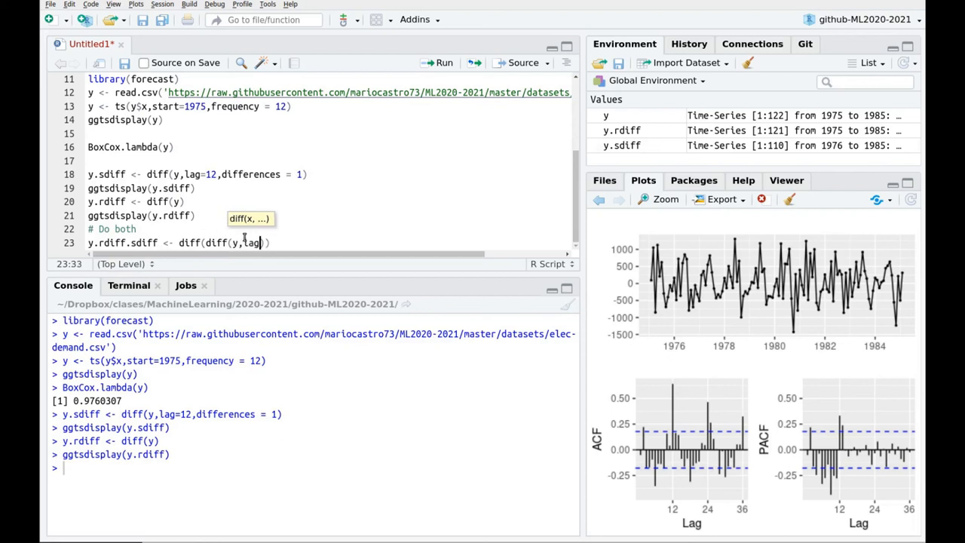
pyautogui.write('=12)')
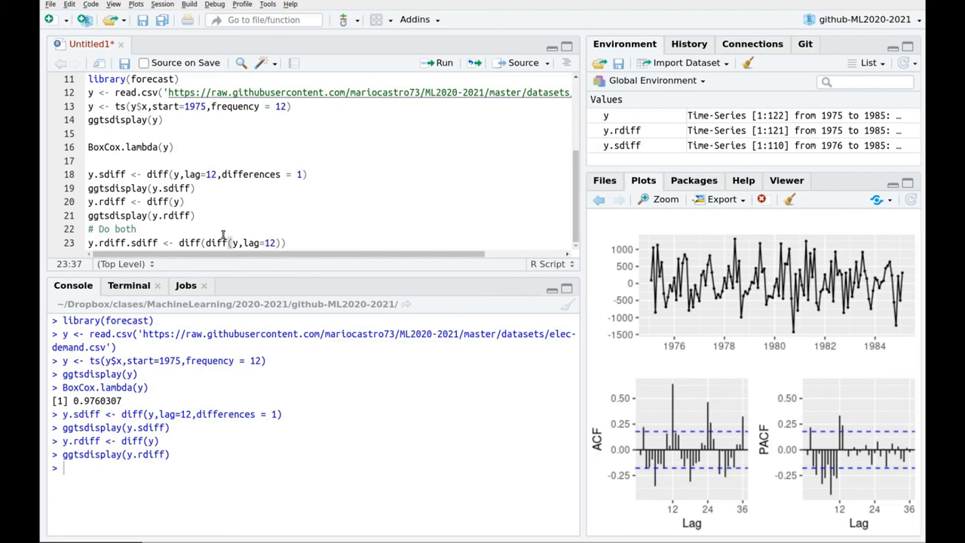
pyautogui.doubleClick(249, 175)
pyautogui.write(' #')
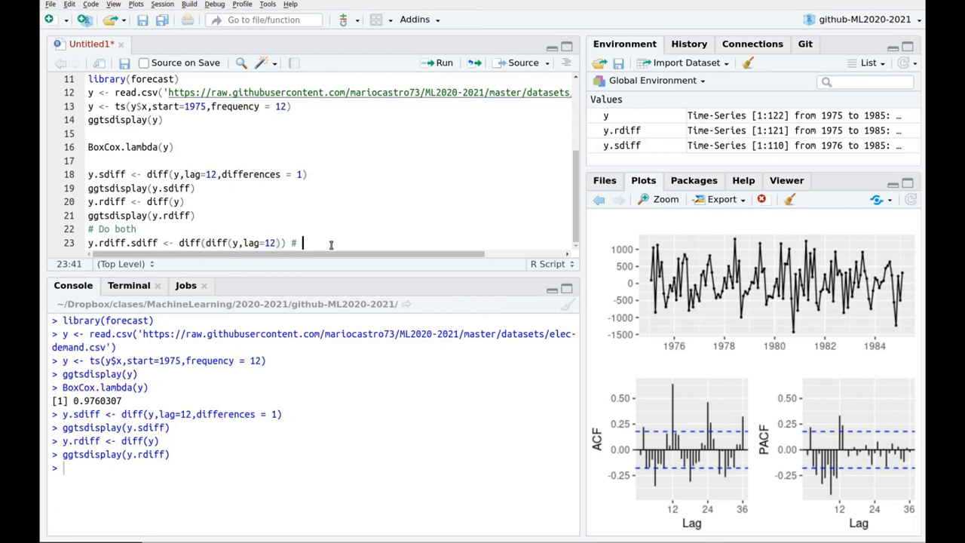
pyautogui.moveTo(314, 253)
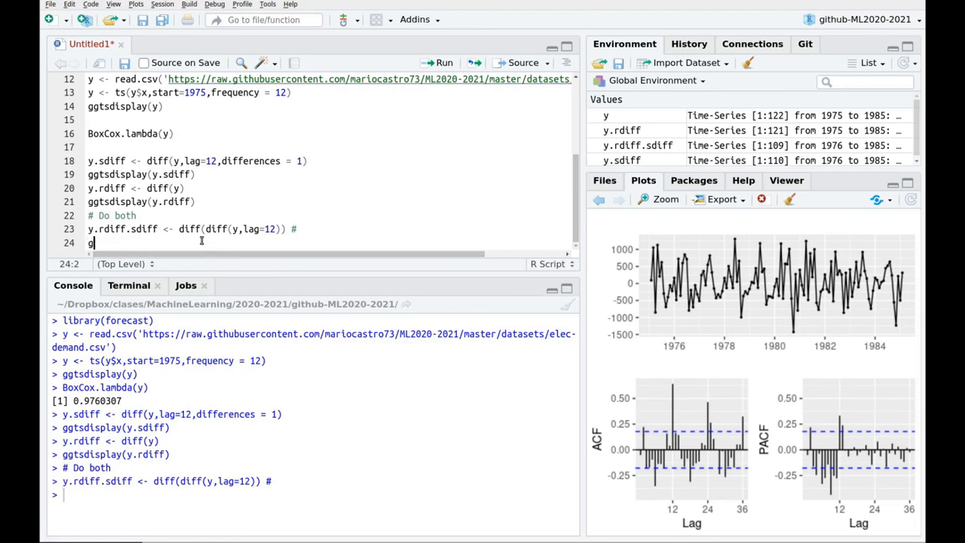
pyautogui.write('gtsdisplay(data)')
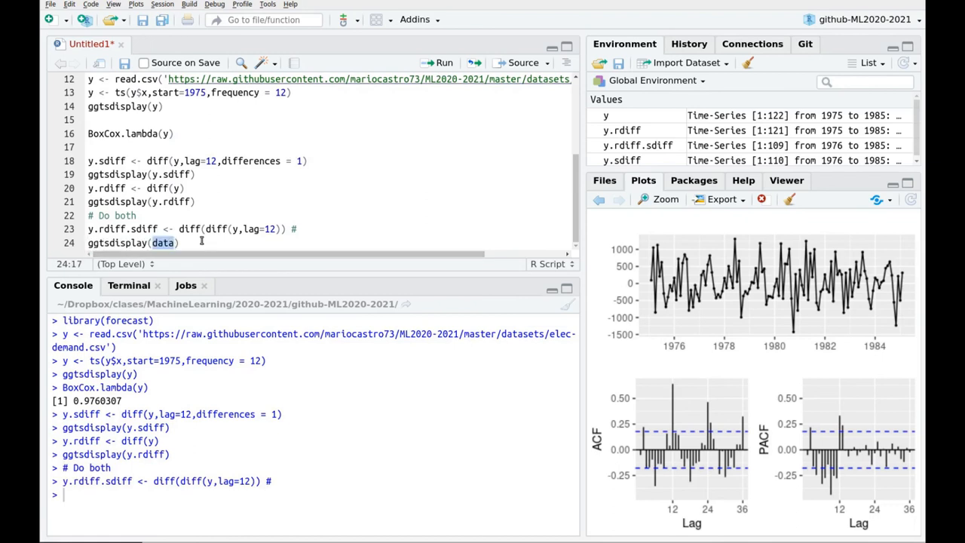
pyautogui.write('y.rdiff.sdiff')
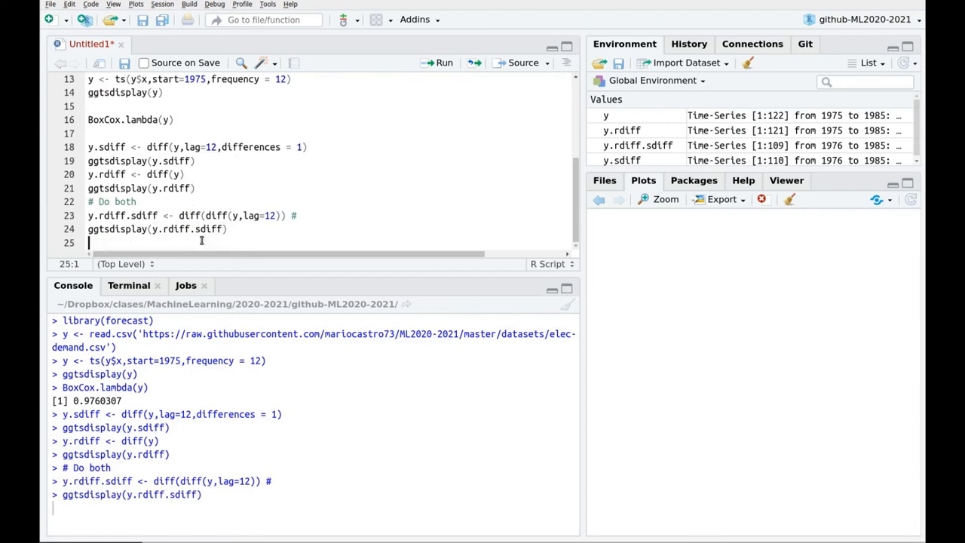
# Step: Run ggtsdisplay(y.rdiff.sdiff) to show the series with its ACF and PACF
pyautogui.press('enter')
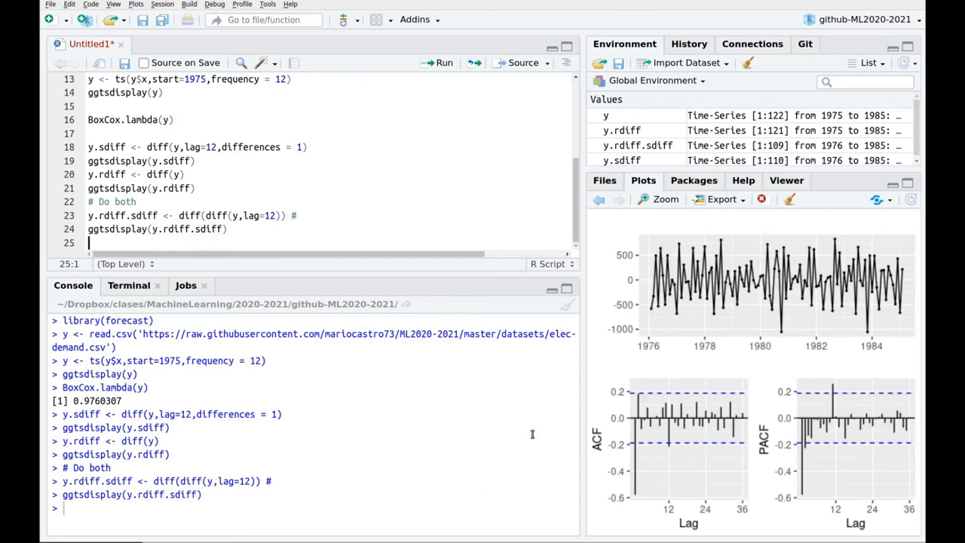
pyautogui.moveTo(705, 439)
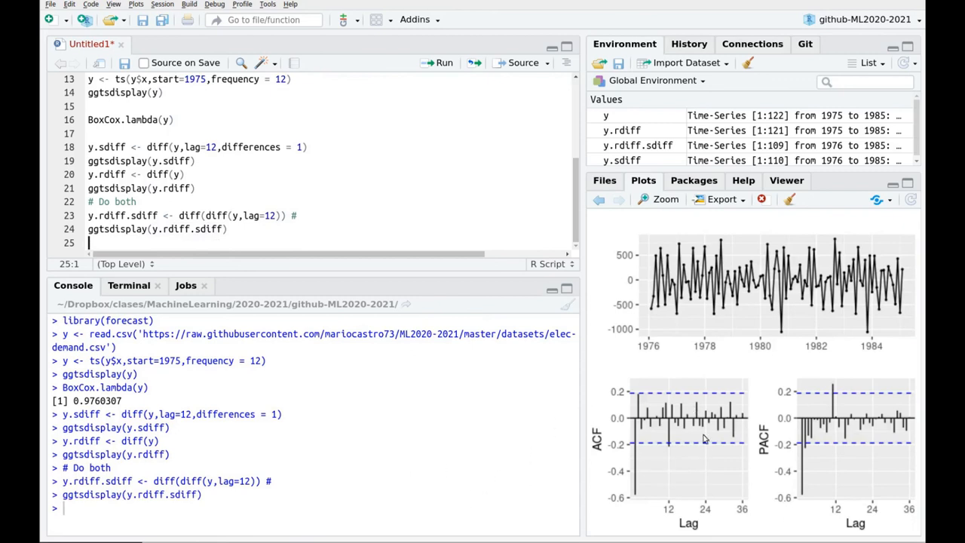
pyautogui.moveTo(675, 439)
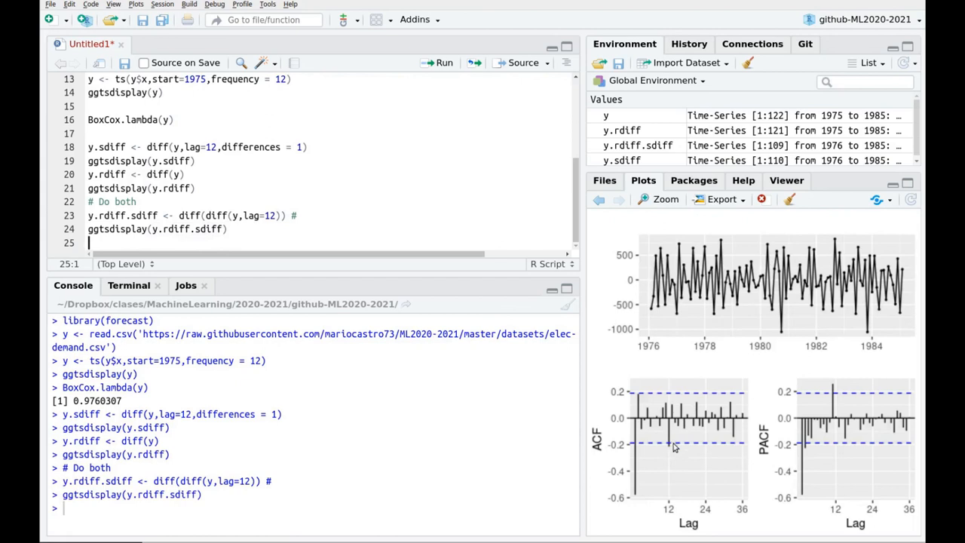
pyautogui.moveTo(827, 437)
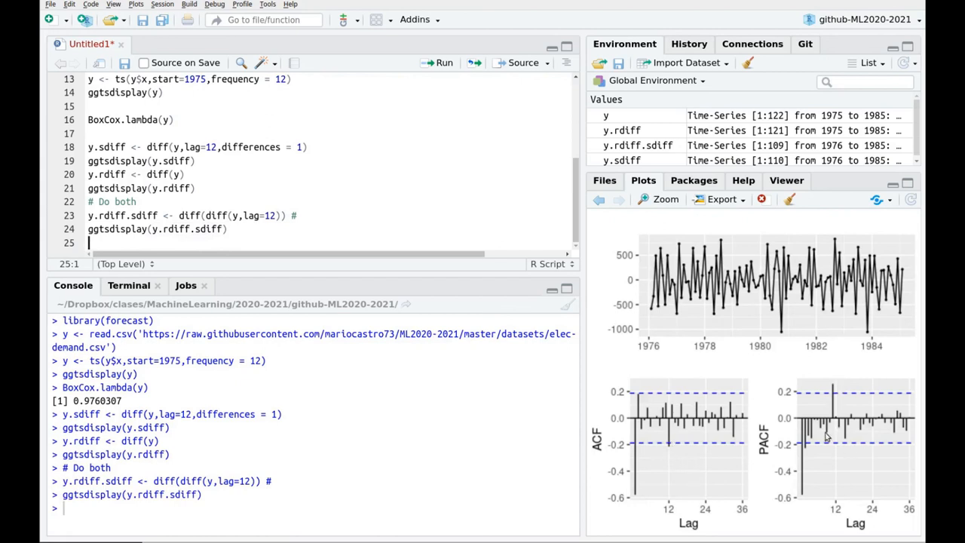
pyautogui.moveTo(637, 445)
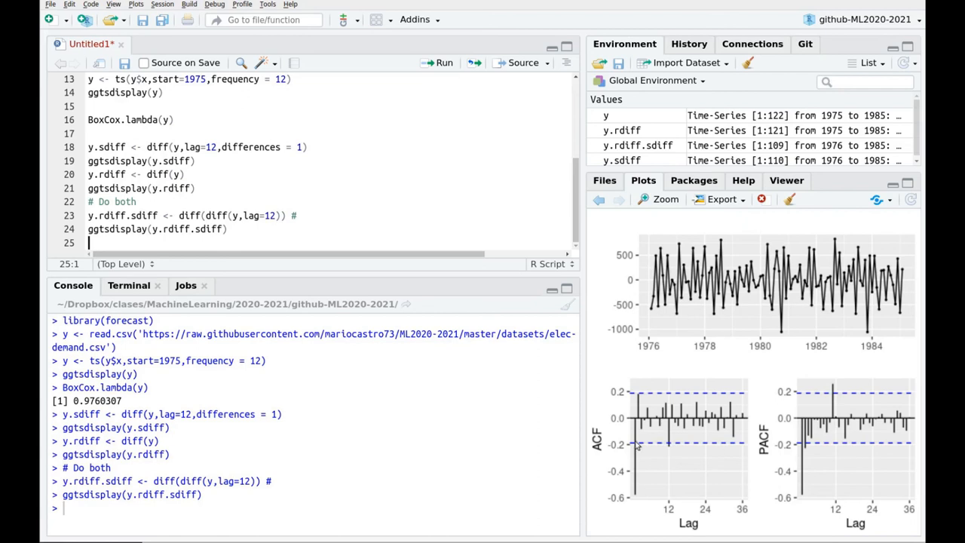
pyautogui.moveTo(635, 505)
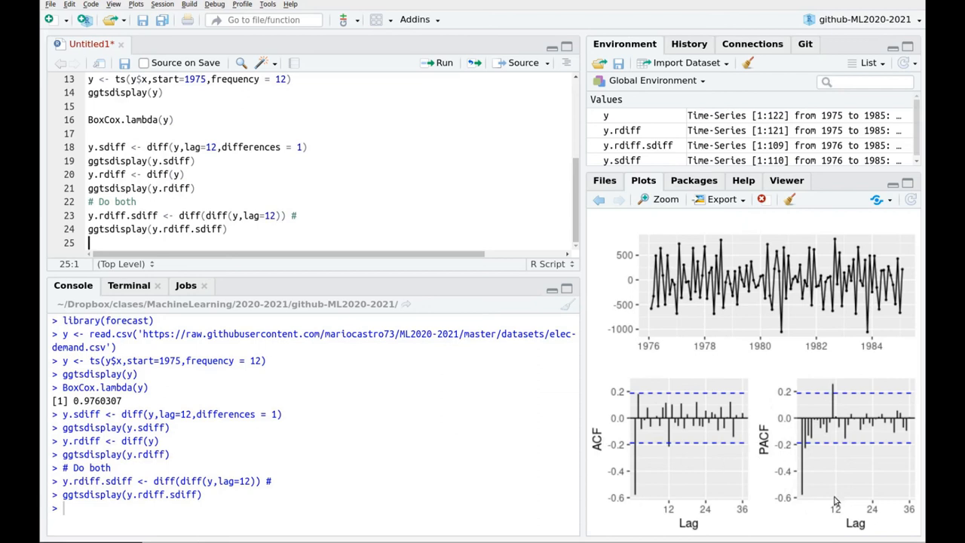
pyautogui.moveTo(622, 426)
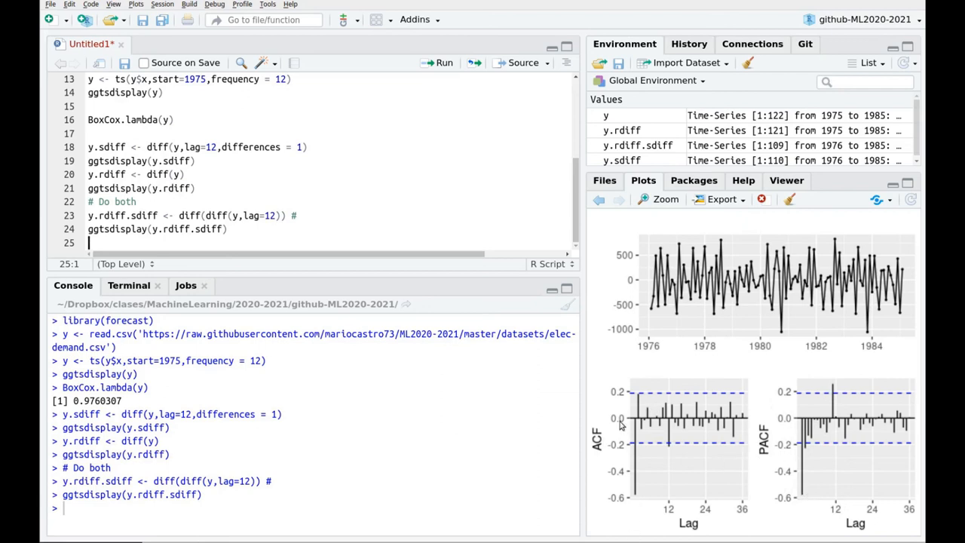
pyautogui.moveTo(673, 435)
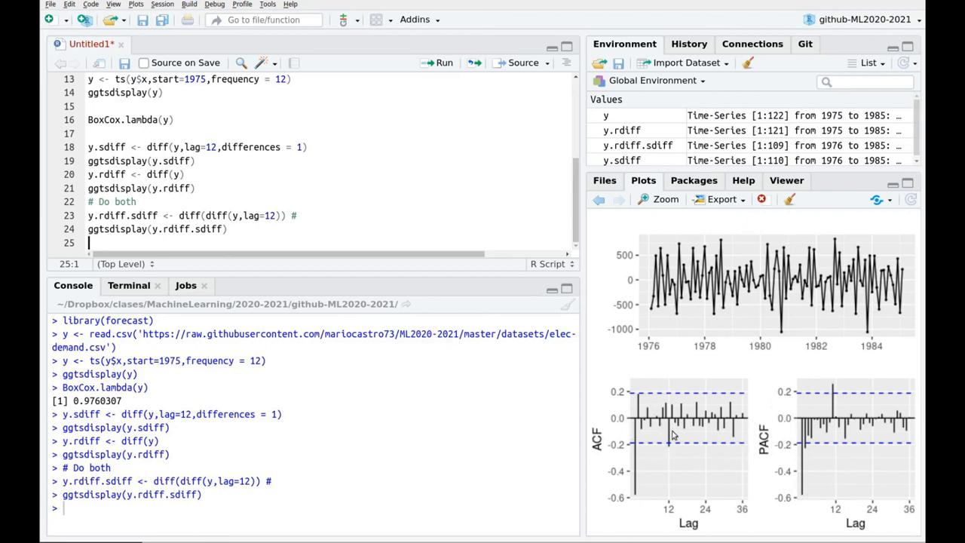
pyautogui.moveTo(685, 486)
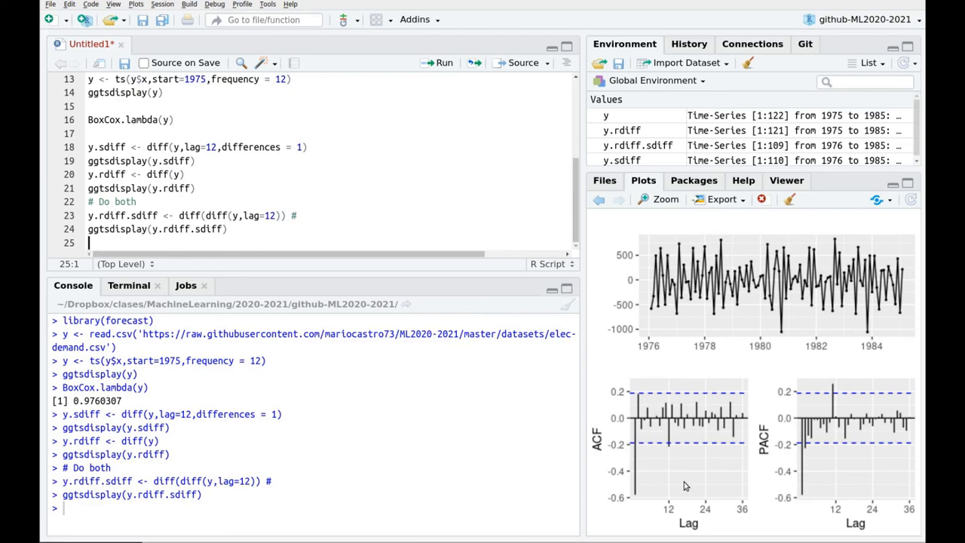
pyautogui.moveTo(667, 453)
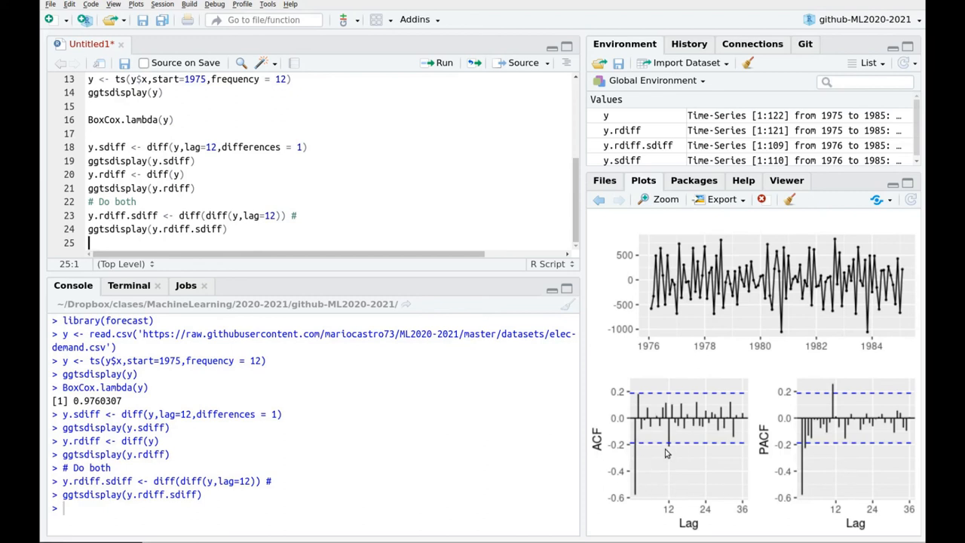
pyautogui.moveTo(641, 451)
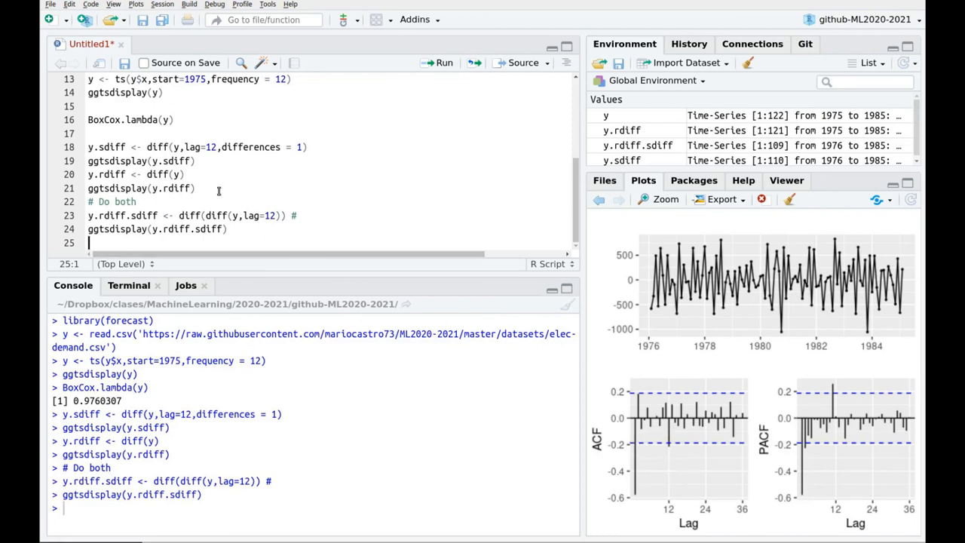
pyautogui.moveTo(823, 494)
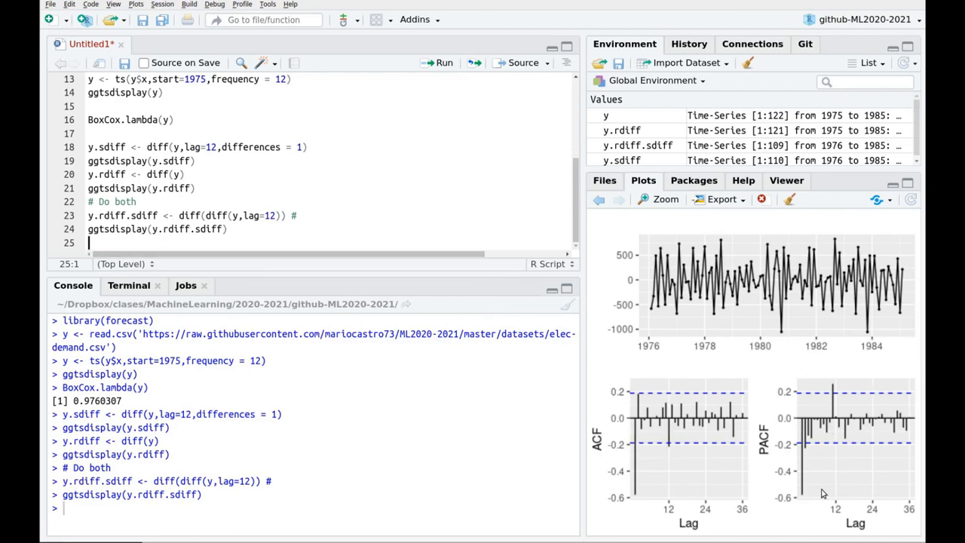
pyautogui.moveTo(868, 422)
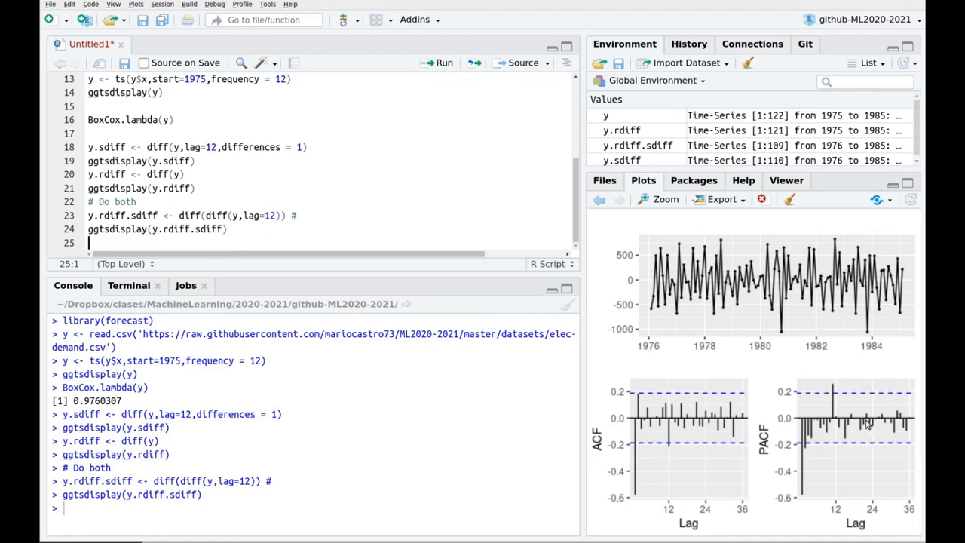
pyautogui.moveTo(635, 311)
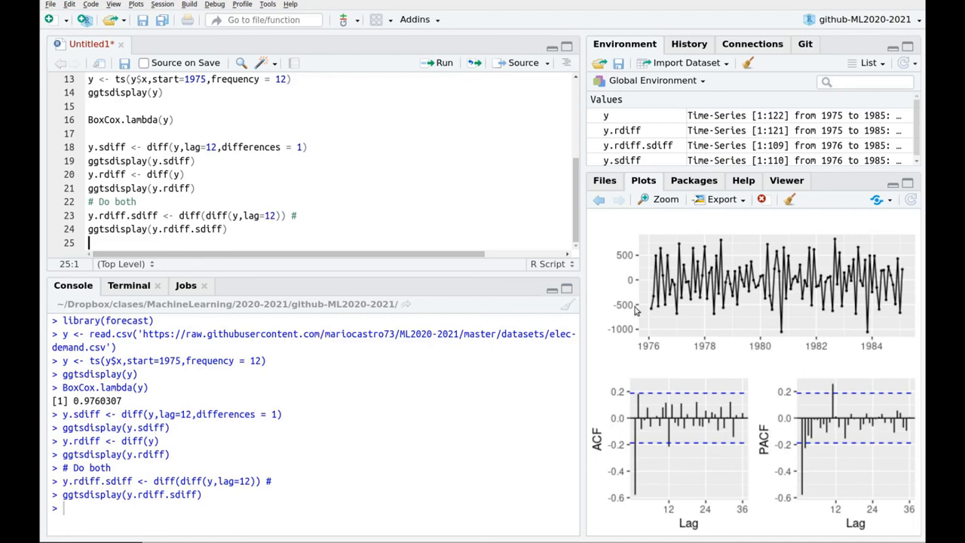
pyautogui.moveTo(722, 489)
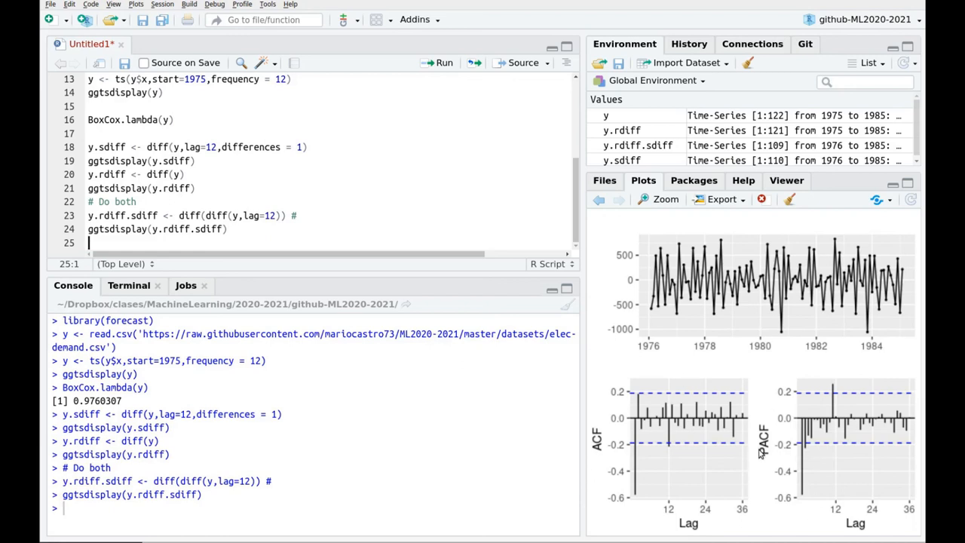
pyautogui.moveTo(87, 215); pyautogui.dragTo(227, 229)
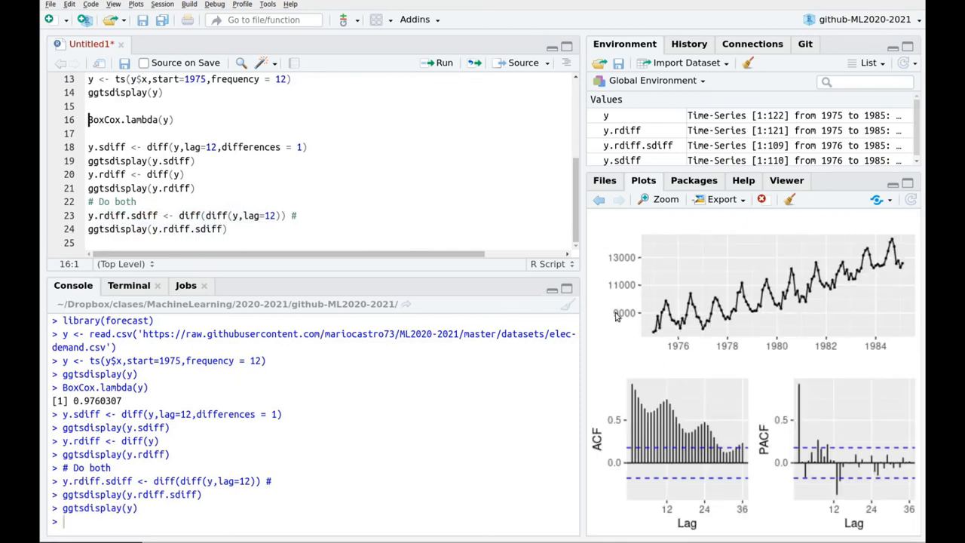
pyautogui.moveTo(327, 232)
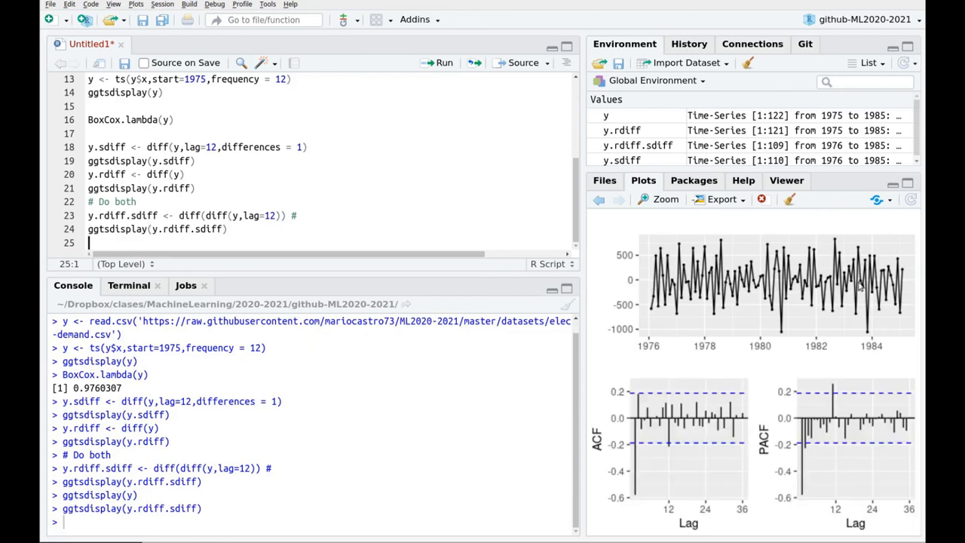
pyautogui.moveTo(660, 491)
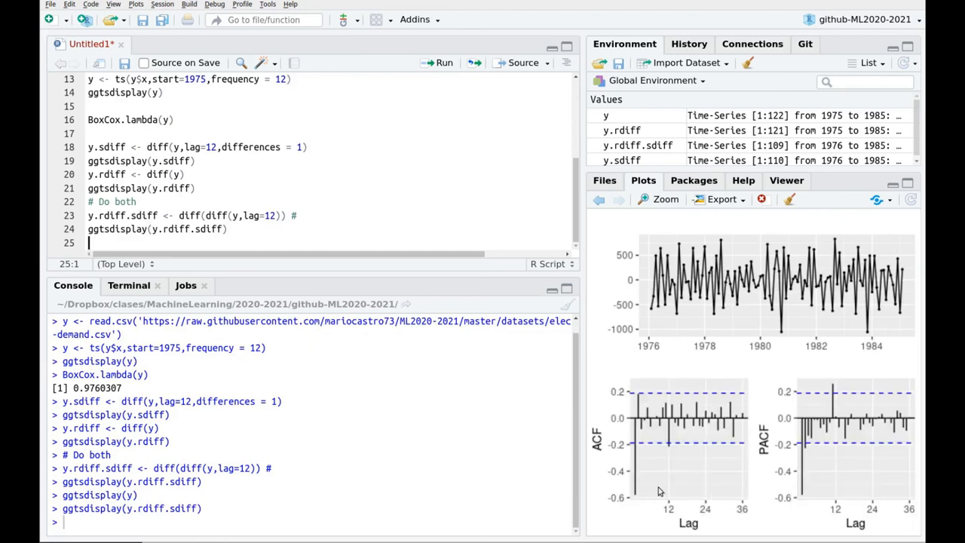